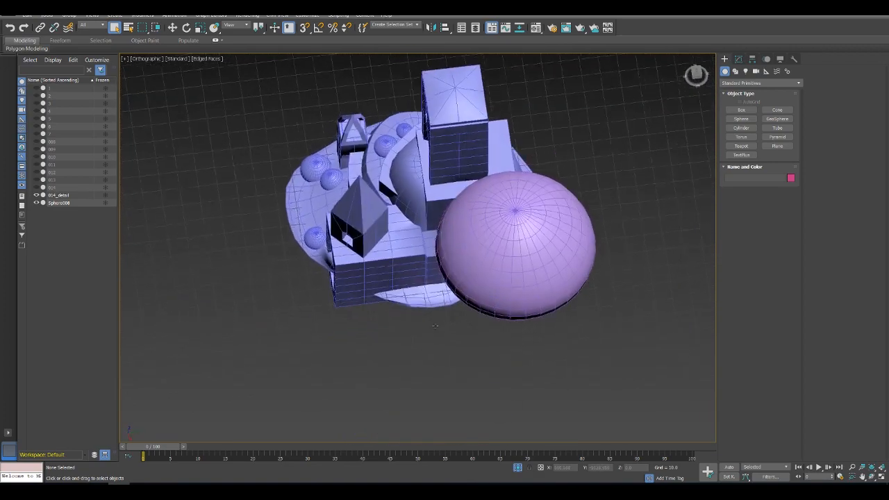
# Select the sphere dome and cancel the first copy attempt before checking references.
pyautogui.click(375, 211)
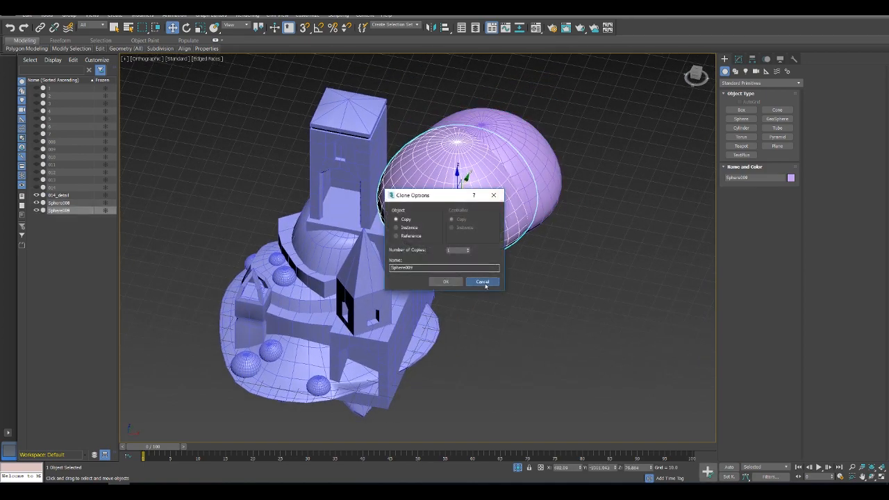
pyautogui.click(483, 281)
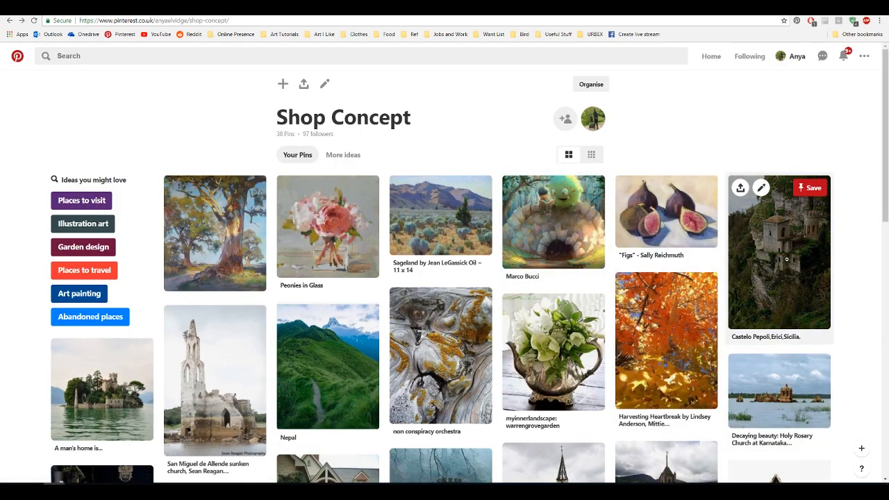
# Browse the Shop Concept board, then return to the pending dome copy.
pyautogui.click(778, 252)
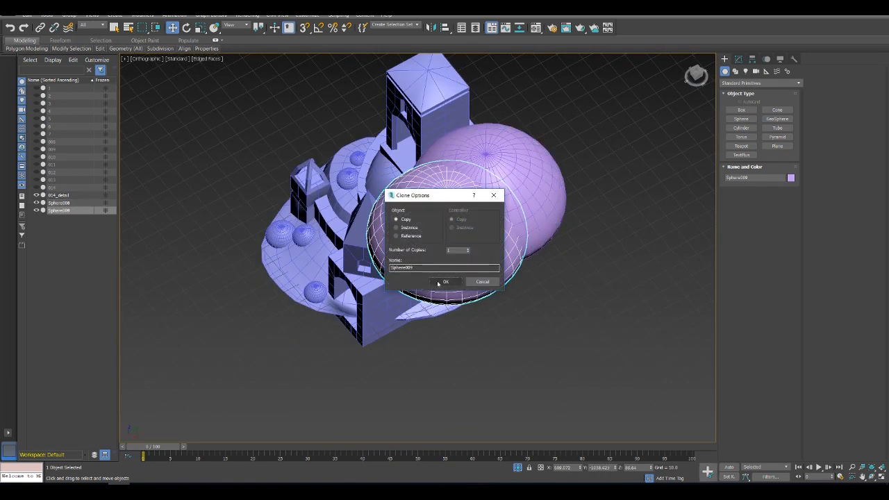
# Confirm the dome copy, move it to the tower's side, and pull a second copy to the far side.
pyautogui.click(446, 281)
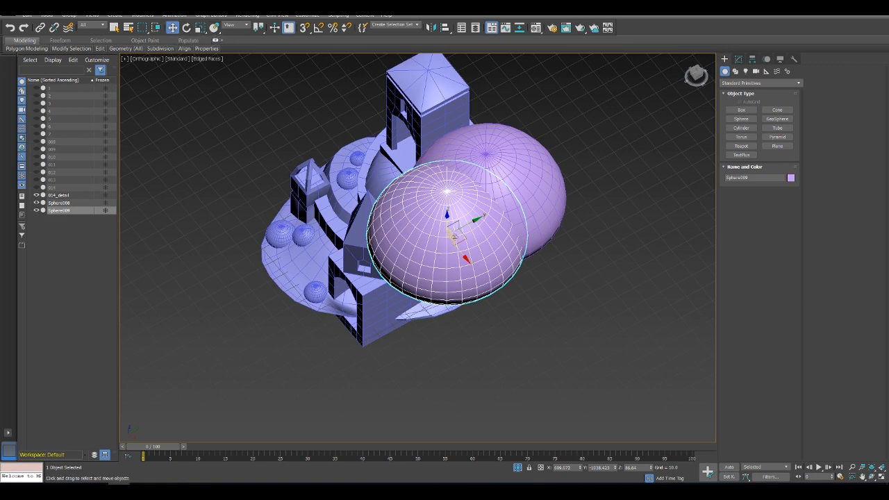
pyautogui.moveTo(456, 201); pyautogui.dragTo(451, 299)
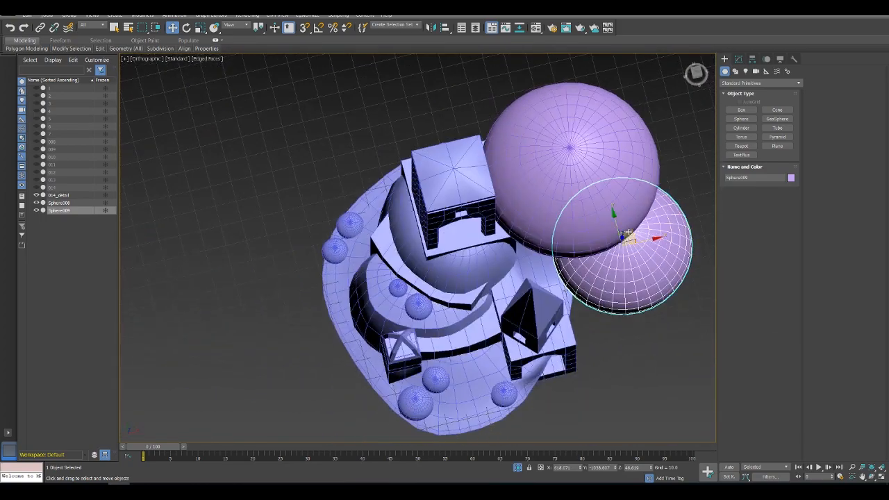
pyautogui.moveTo(625, 236); pyautogui.dragTo(359, 138)
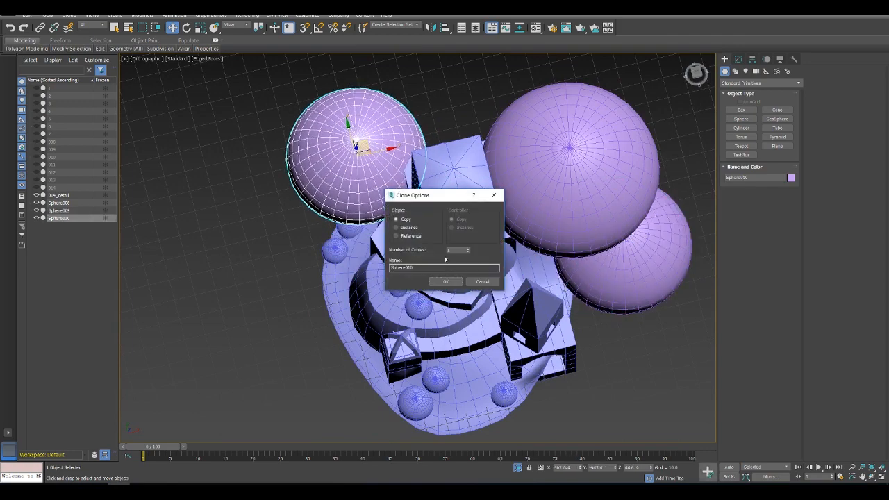
pyautogui.click(445, 280)
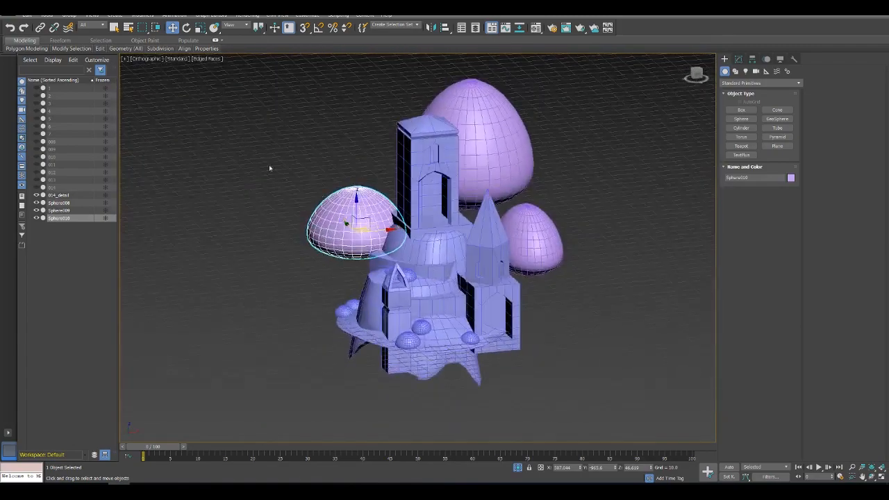
# Reposition a dome beside the tower and confirm another flattened dome copy.
pyautogui.moveTo(354, 222); pyautogui.dragTo(358, 205)
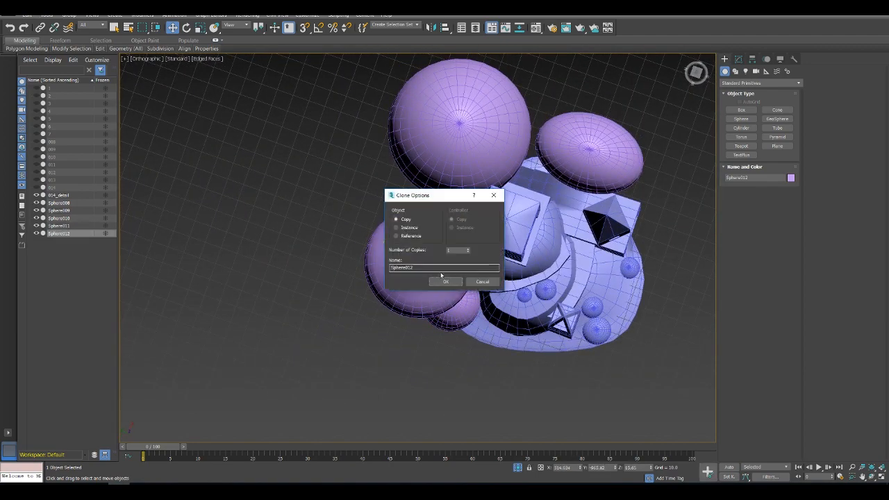
pyautogui.click(444, 280)
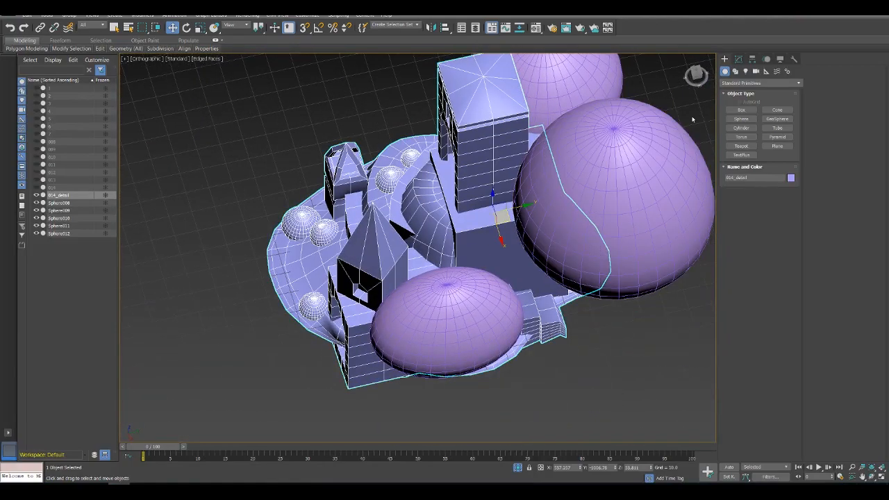
# Select the main tower mesh for Editable Poly polygon editing.
pyautogui.click(736, 72)
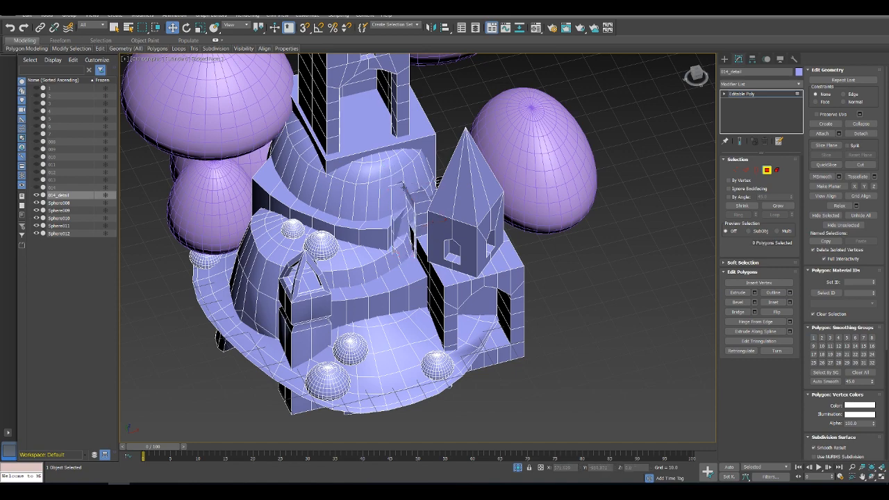
# Edit the tower polygons, then select the tower together with all dome spheres.
pyautogui.click(400, 223)
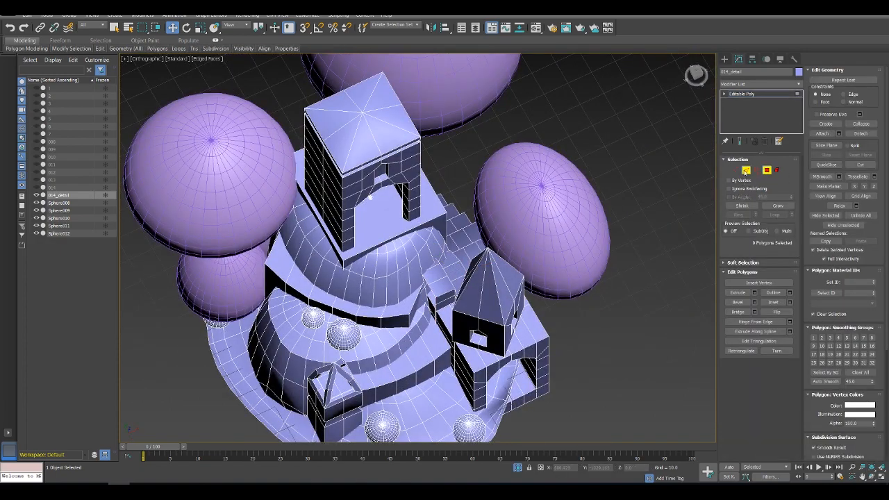
pyautogui.click(767, 170)
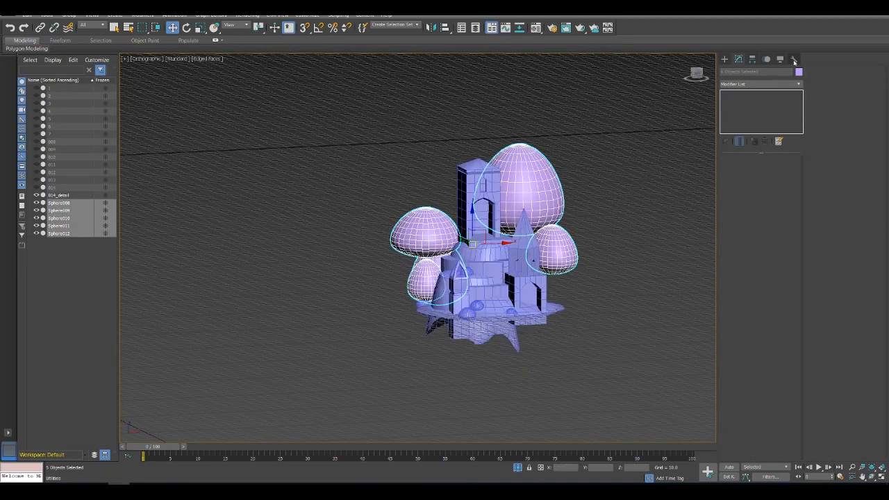
# Collapse the selected tower and domes into one mesh and attach the last dome.
pyautogui.click(795, 59)
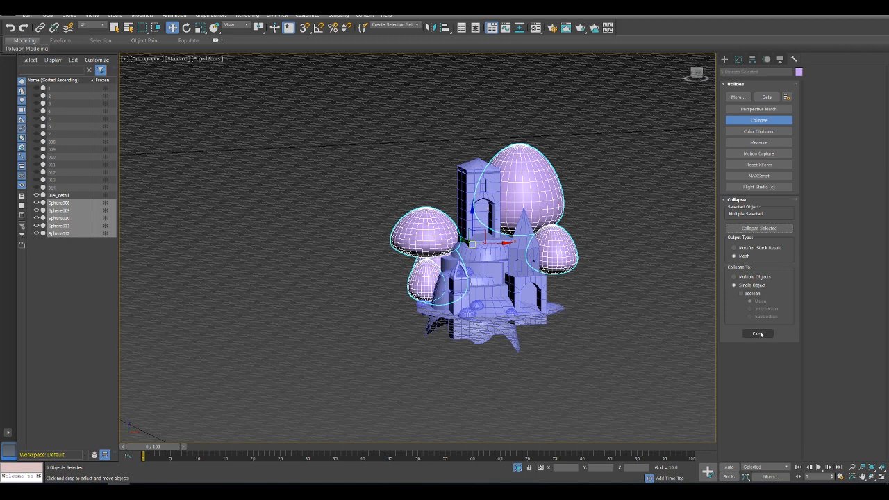
pyautogui.click(759, 228)
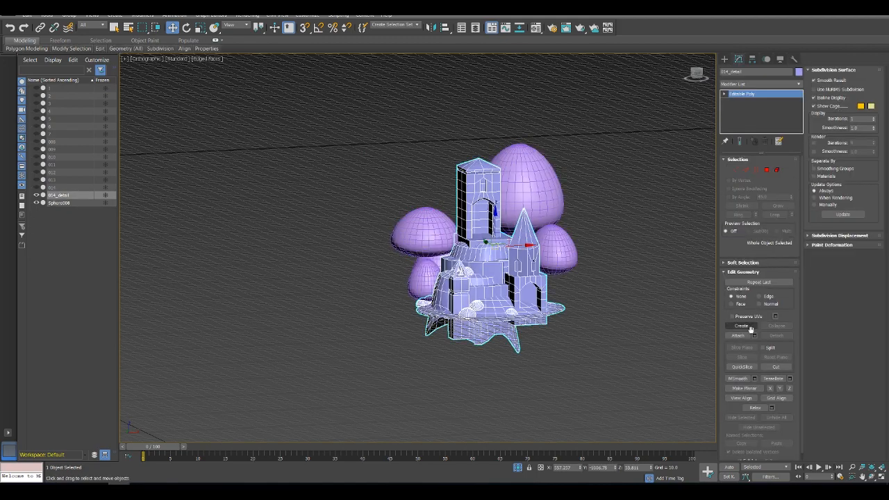
pyautogui.click(738, 335)
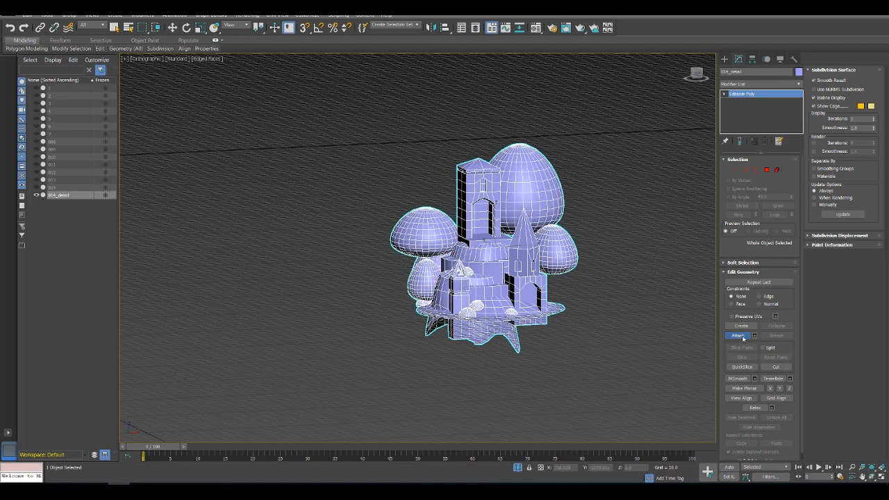
# Export the combined tower as FBX, overwriting the existing export file.
pyautogui.click(9, 15)
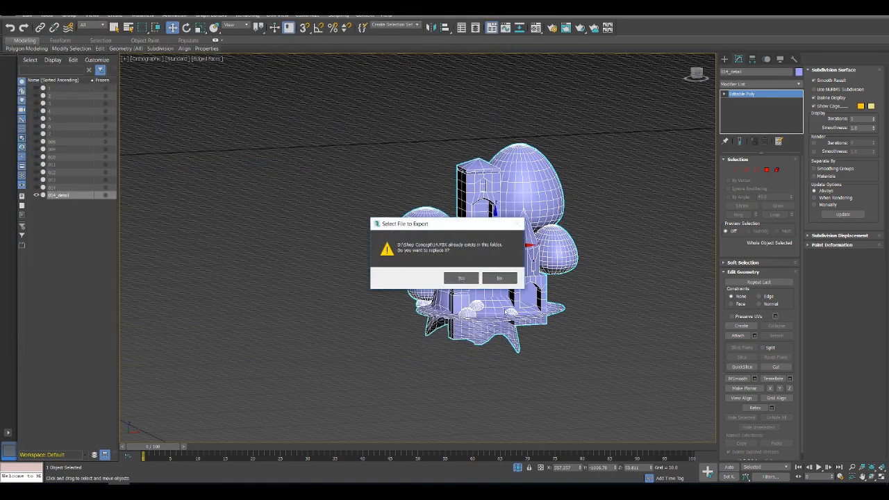
pyautogui.click(461, 278)
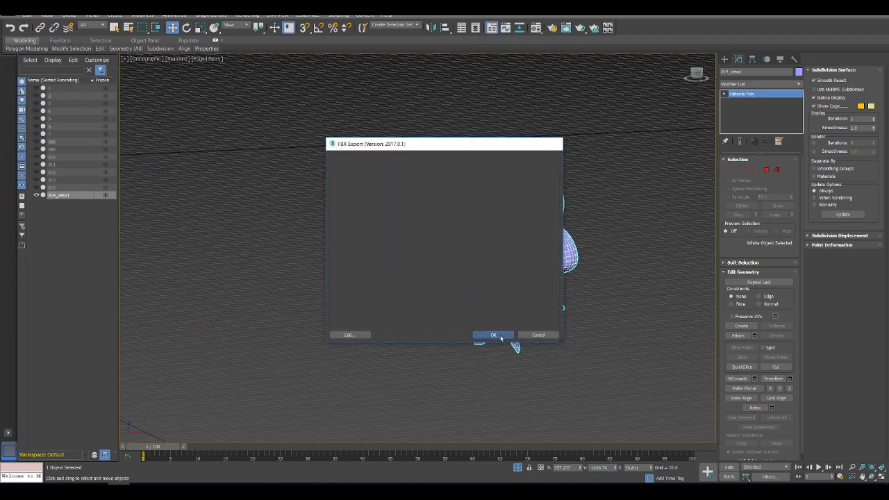
# Bring up the tower asset's actions in the Content Browser to reimport it.
pyautogui.click(493, 335)
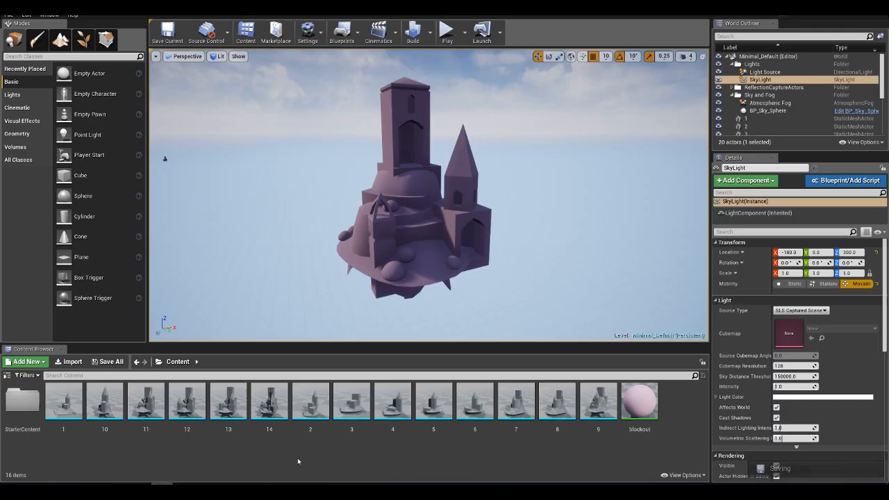
pyautogui.rightClick(269, 400)
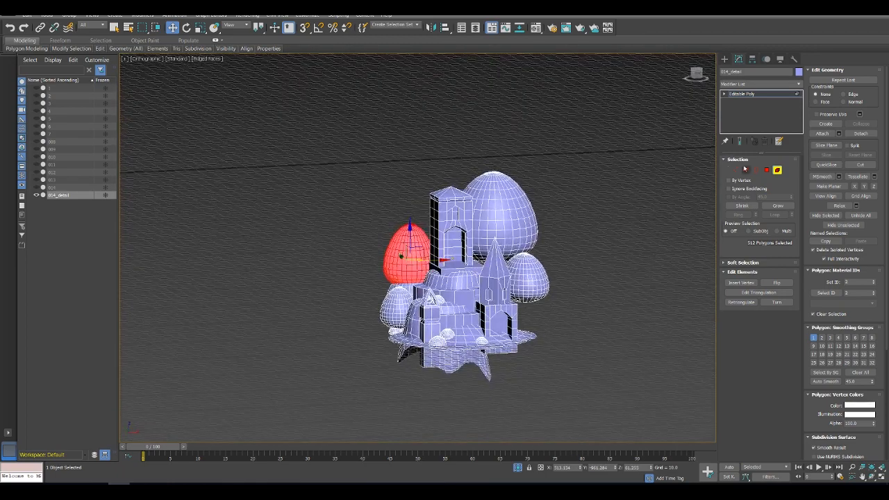
# Export the dome-edited tower again, replacing the earlier FBX file.
pyautogui.click(13, 16)
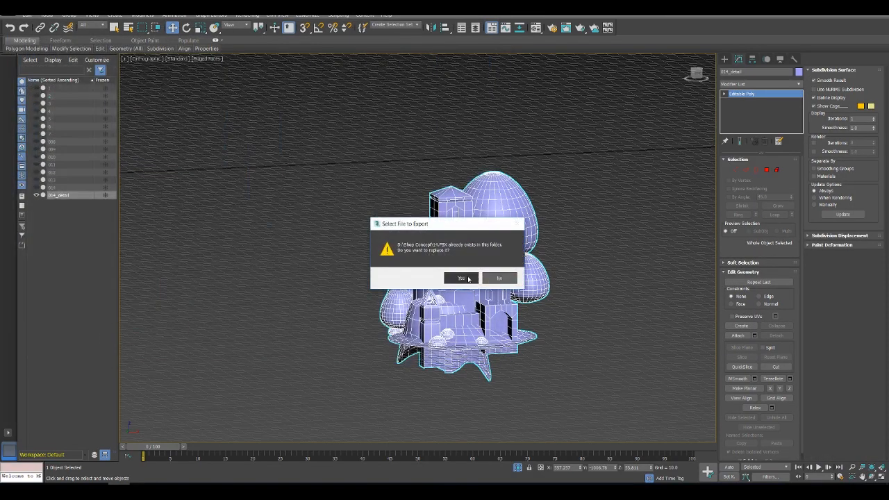
pyautogui.click(461, 278)
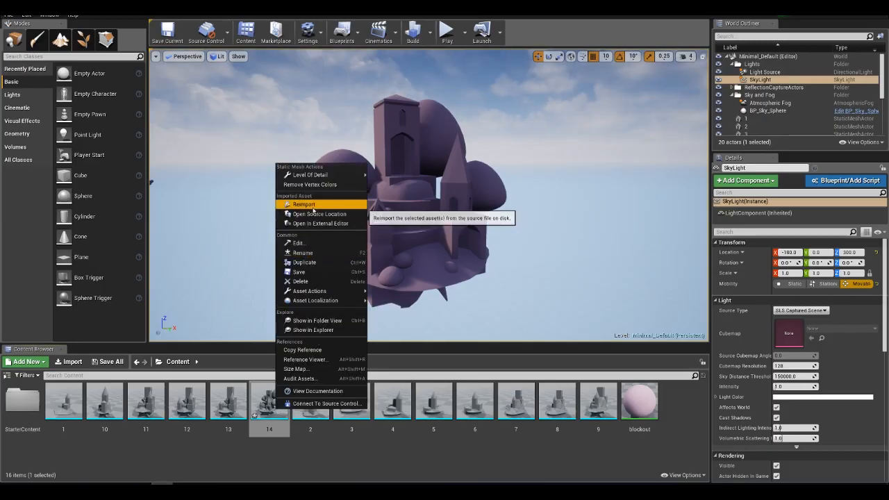
# Reimport the tower asset (14) from its updated FBX file.
pyautogui.click(305, 205)
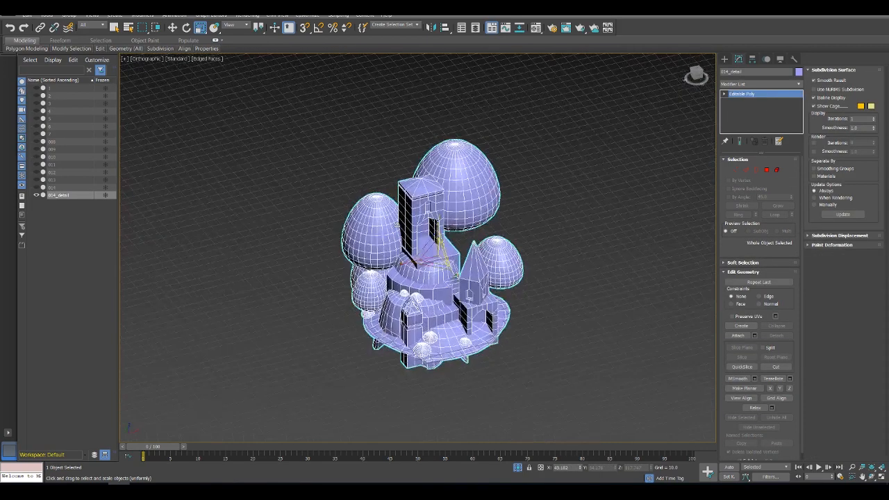
# Export the selected tower as FBX, confirming overwrite of the existing file.
pyautogui.click(30, 146)
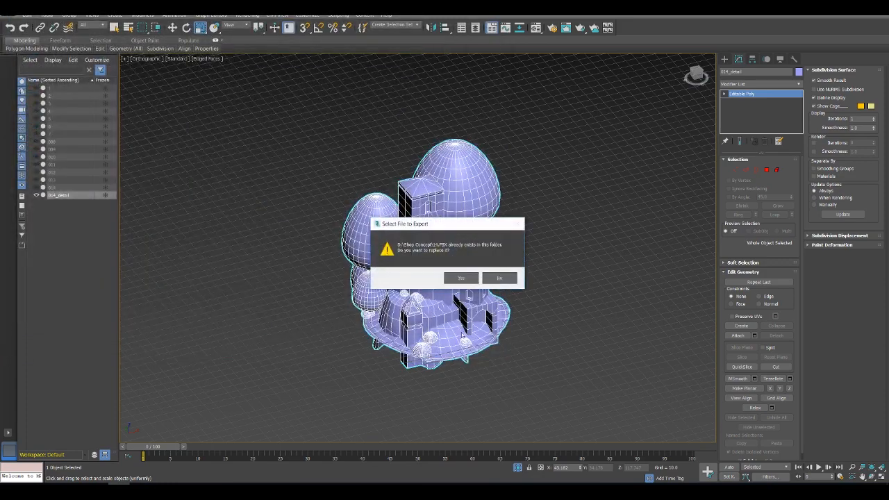
pyautogui.click(462, 278)
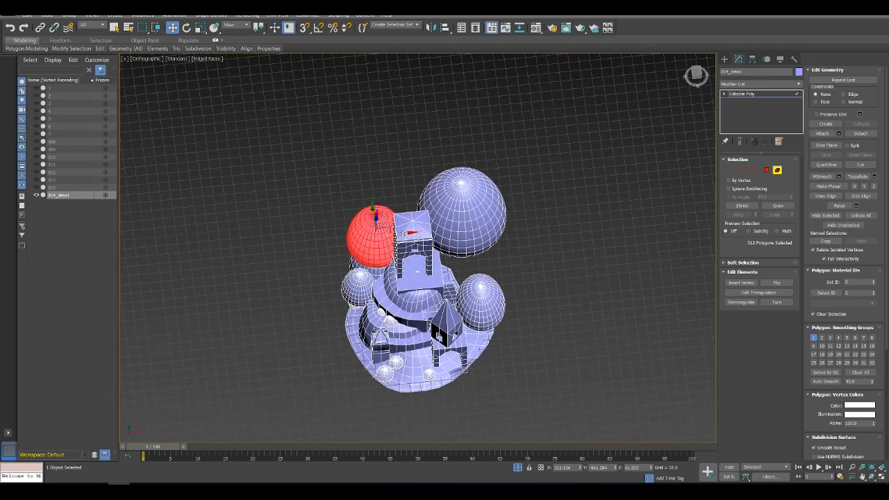
# Inspect the domes, then export the selected tower to the existing export file.
pyautogui.moveTo(417, 278); pyautogui.dragTo(417, 174)
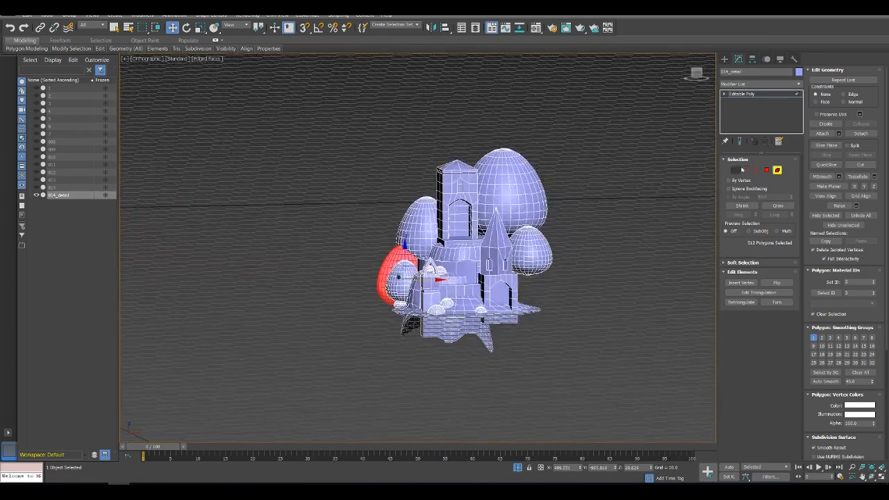
pyautogui.click(11, 27)
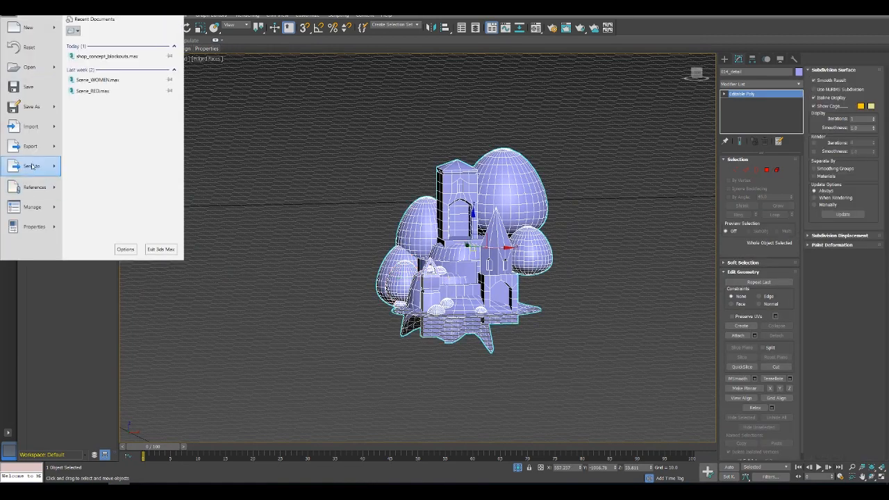
pyautogui.click(30, 146)
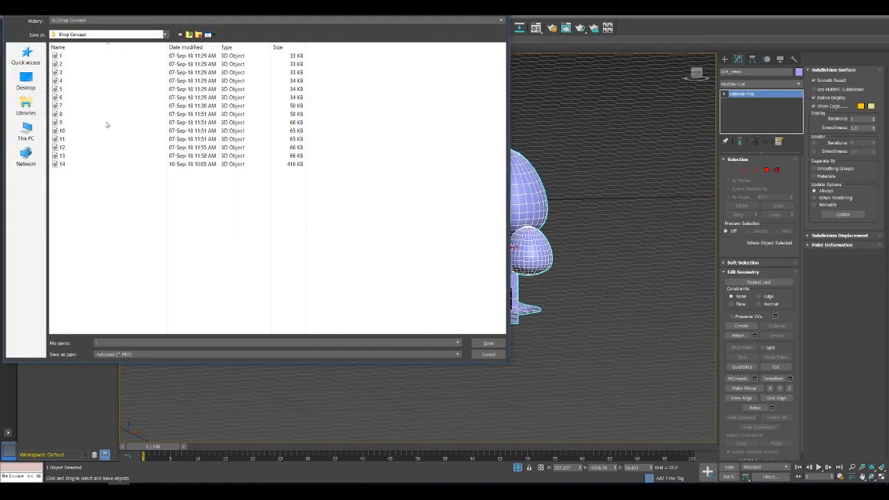
pyautogui.click(489, 343)
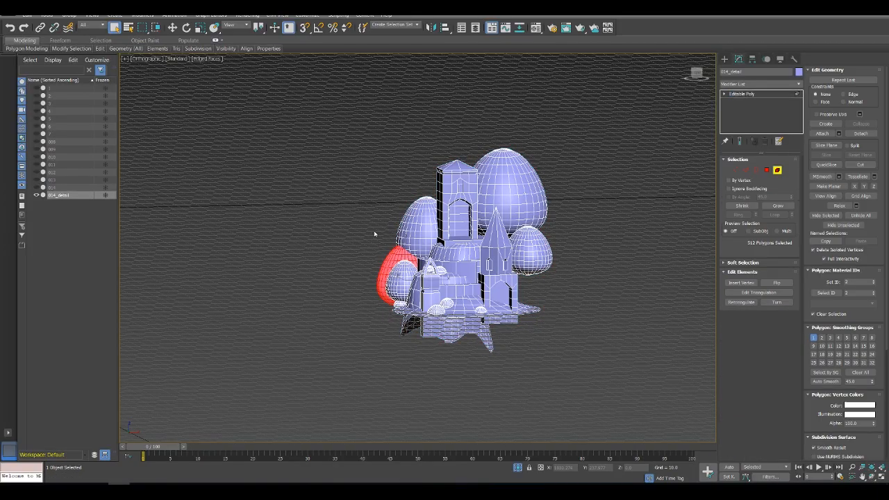
# After checking the tower front, re-export the selected tower and replace the existing file.
pyautogui.moveTo(400, 275); pyautogui.dragTo(422, 220)
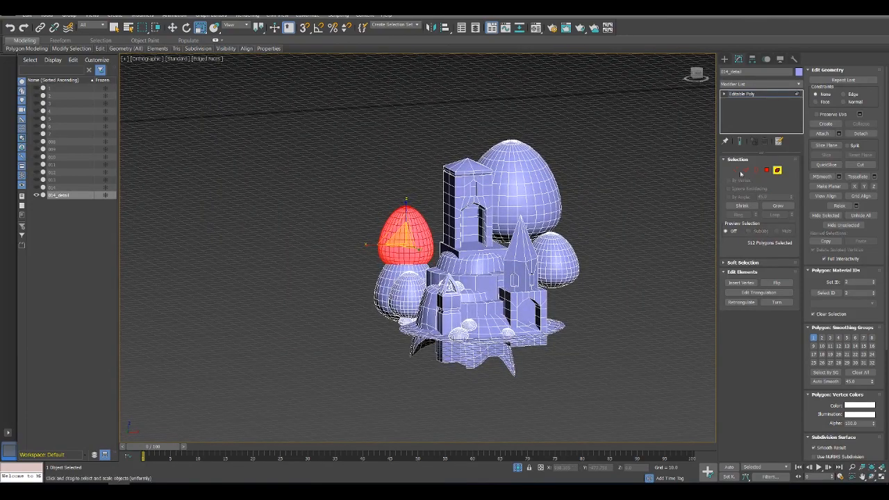
pyautogui.click(46, 16)
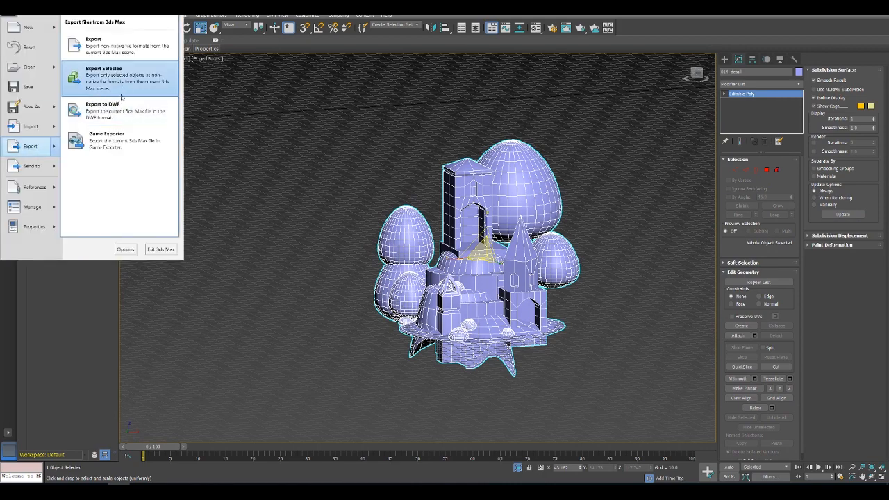
pyautogui.click(102, 68)
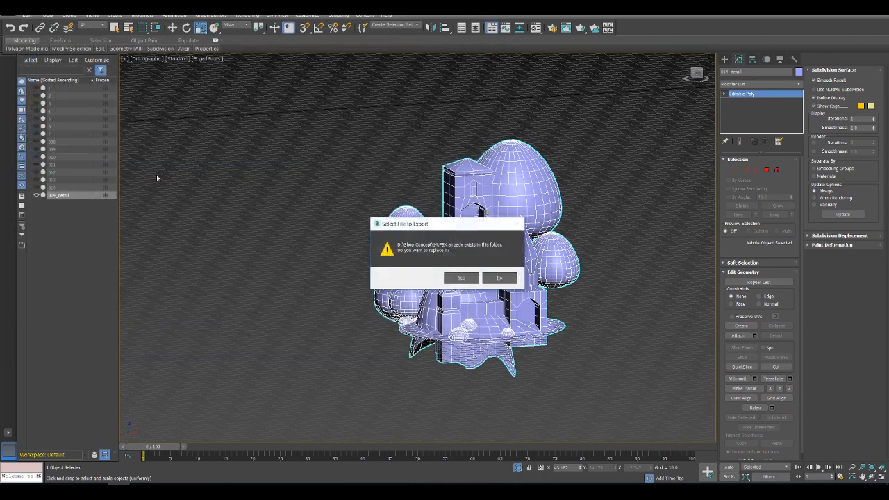
pyautogui.click(461, 277)
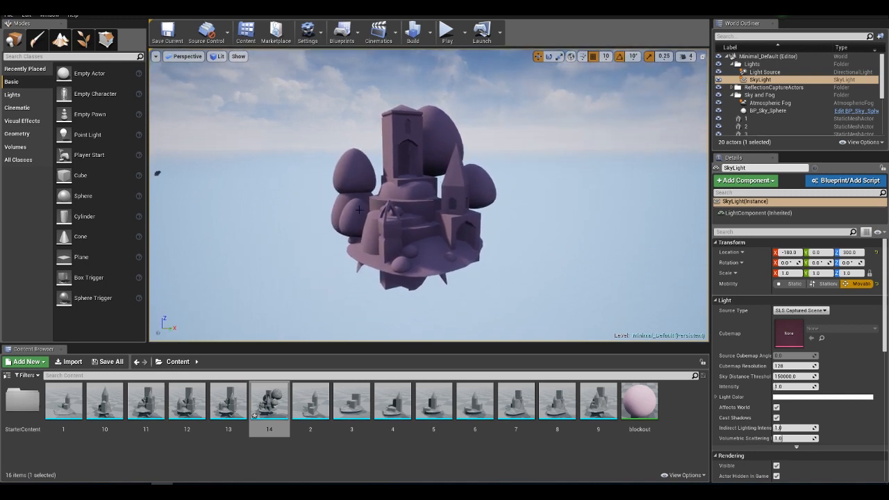
pyautogui.moveTo(335, 201)
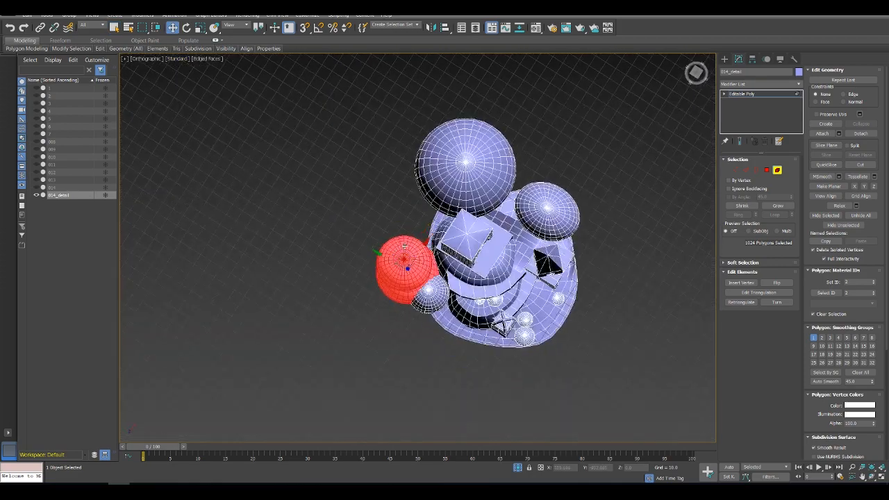
# Export the tower scene to the previously exported file, confirming its replacement.
pyautogui.moveTo(409, 267); pyautogui.dragTo(424, 248)
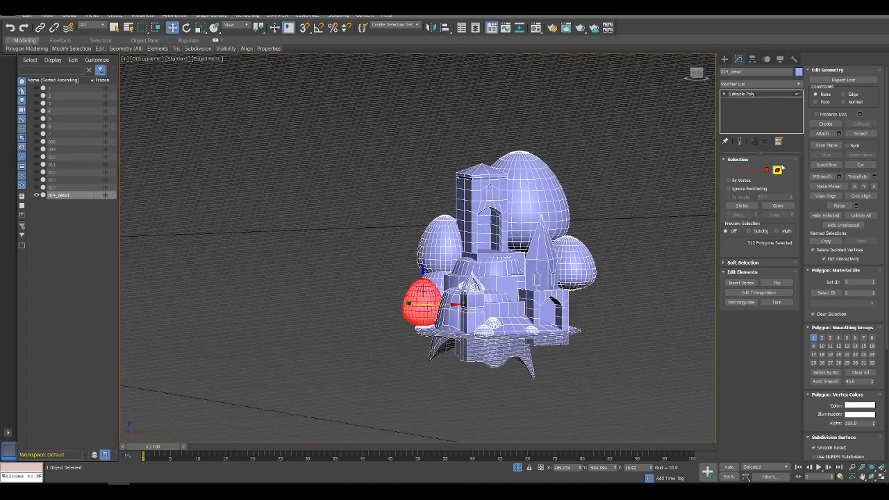
pyautogui.click(11, 14)
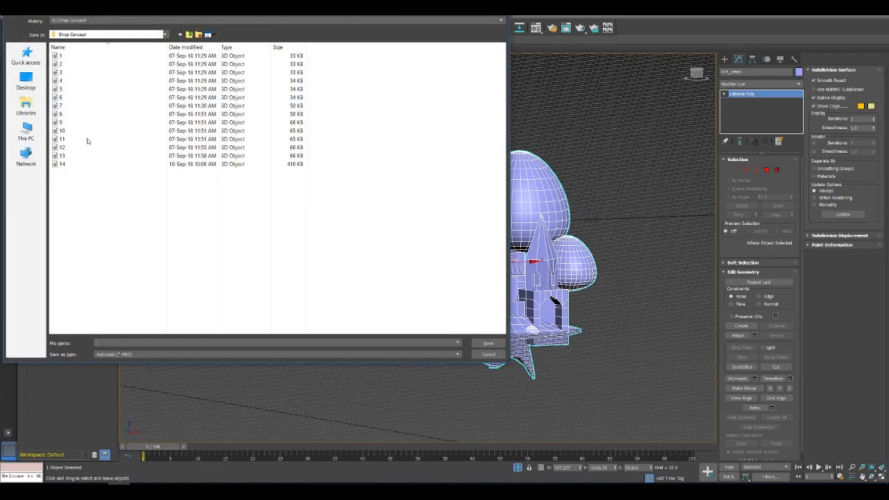
pyautogui.click(489, 343)
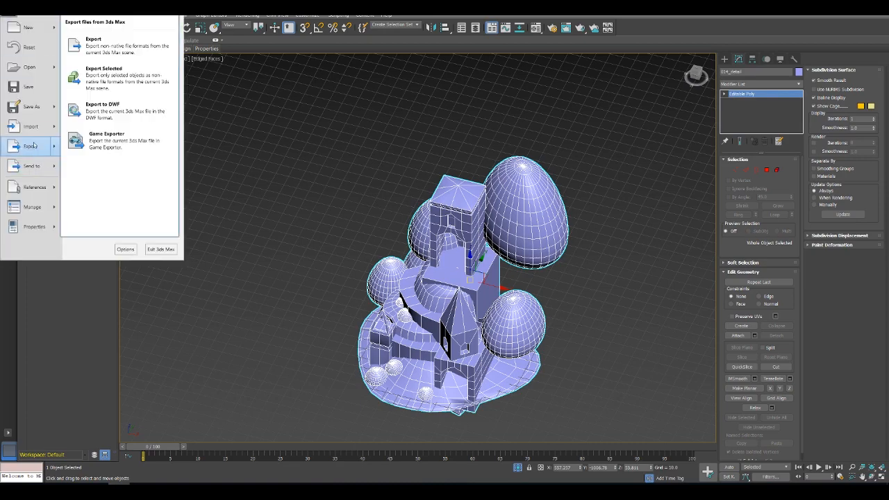
pyautogui.click(93, 38)
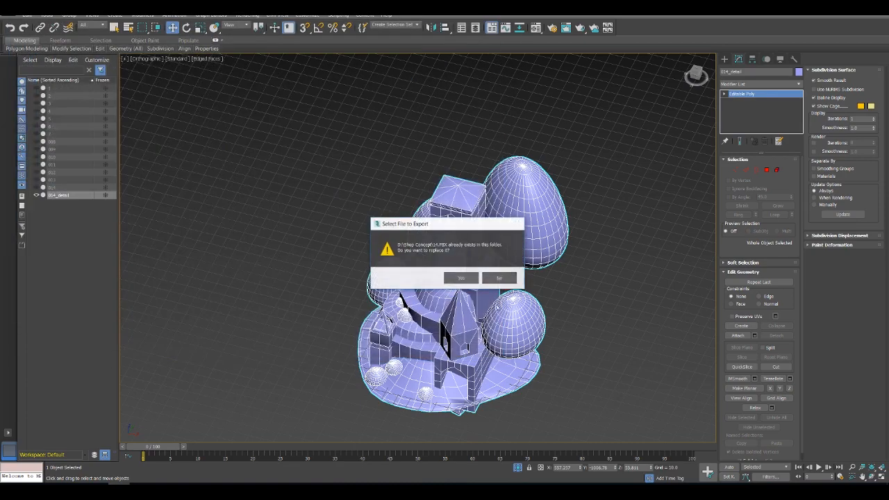
pyautogui.click(461, 278)
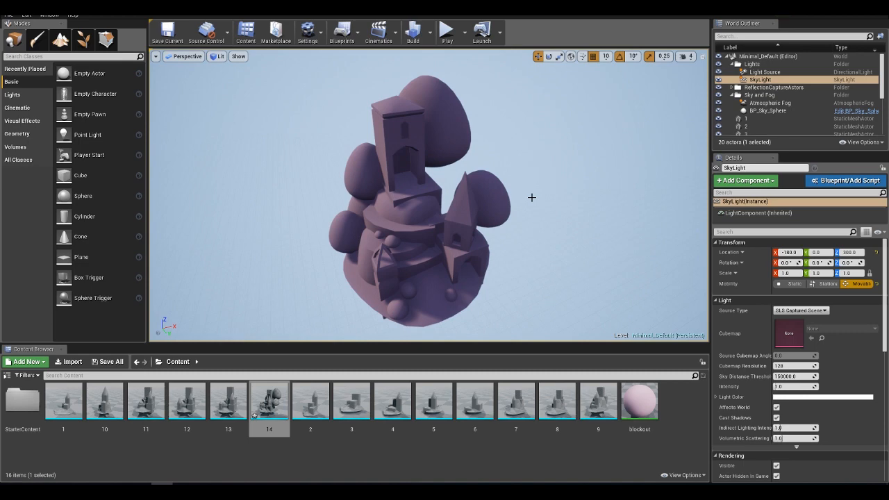
pyautogui.moveTo(500, 159)
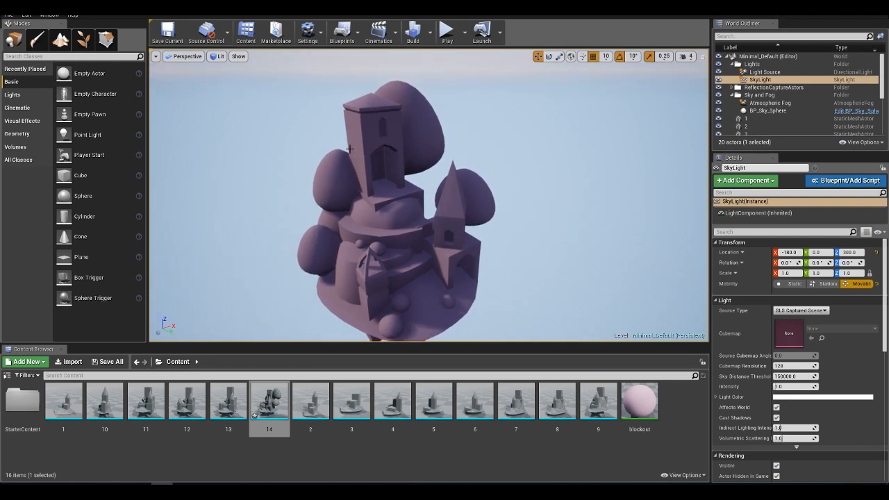
pyautogui.moveTo(353, 137)
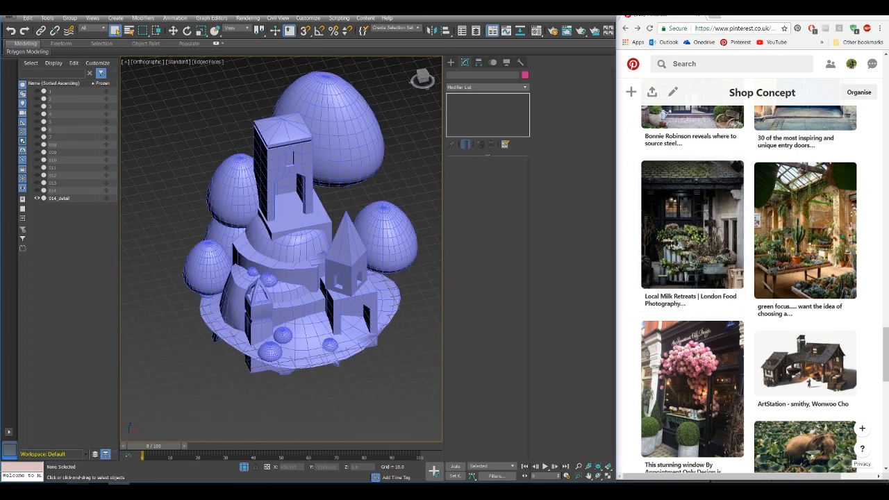
# Select the tower Editable Poly and pick wall faces, an edge ring and a ledge face for editing.
pyautogui.click(278, 312)
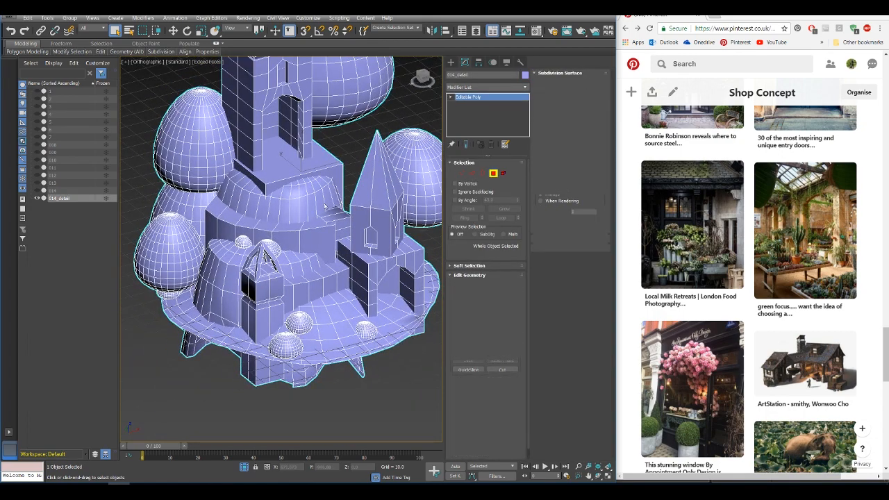
pyautogui.click(261, 209)
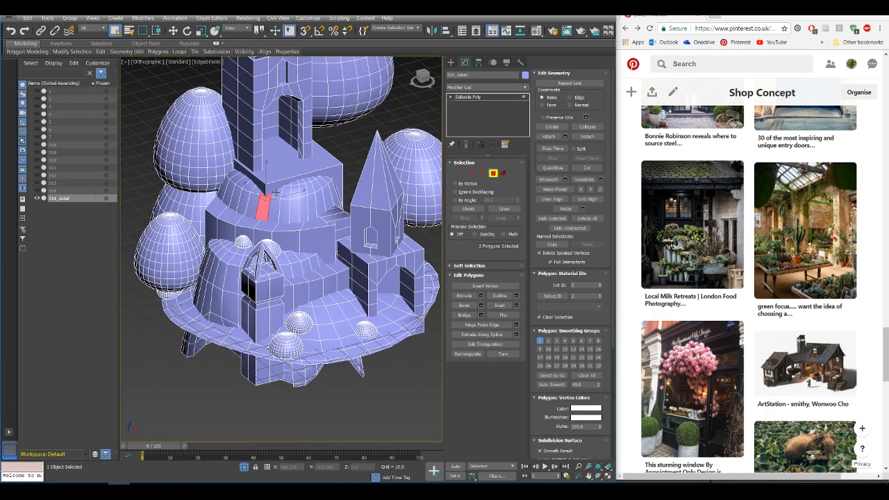
pyautogui.click(278, 206)
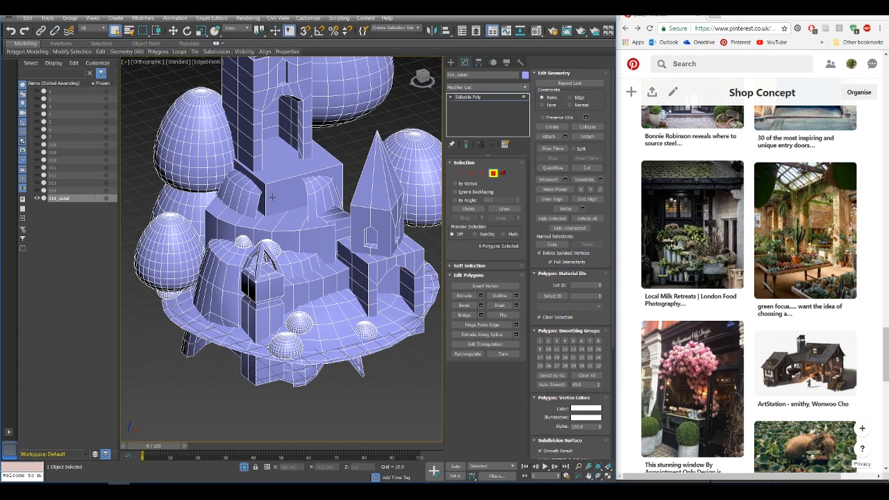
pyautogui.click(473, 173)
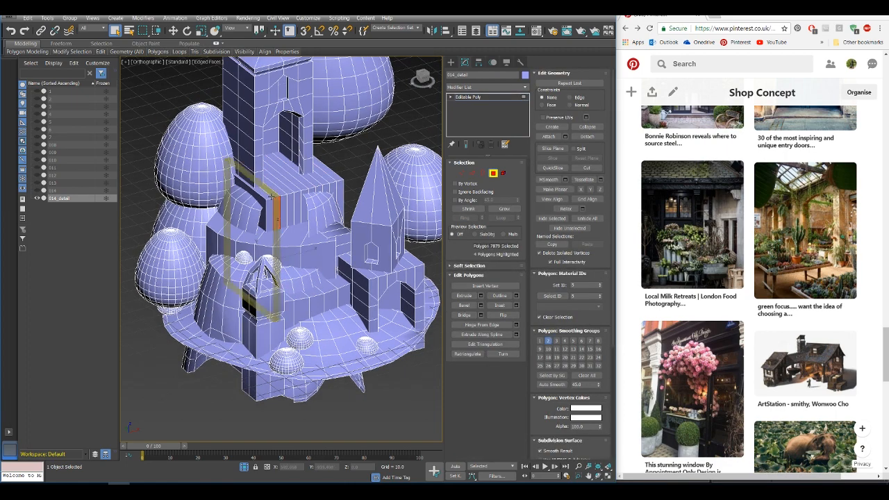
pyautogui.click(494, 172)
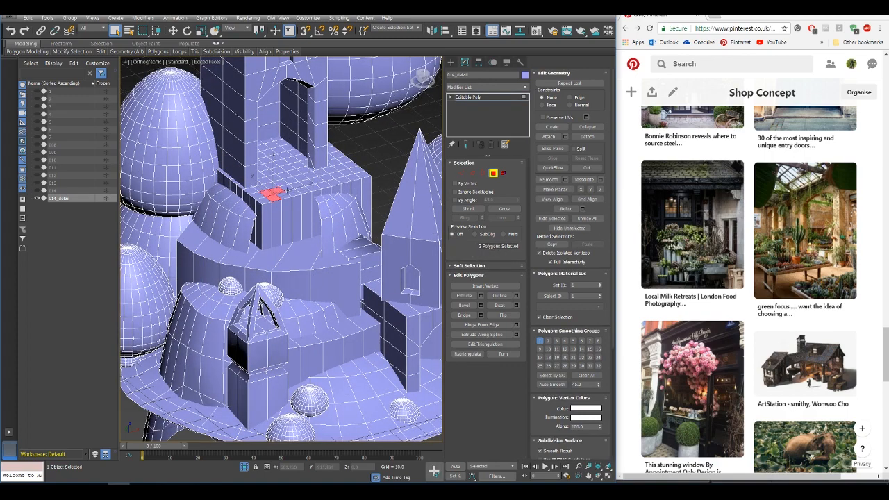
pyautogui.click(278, 192)
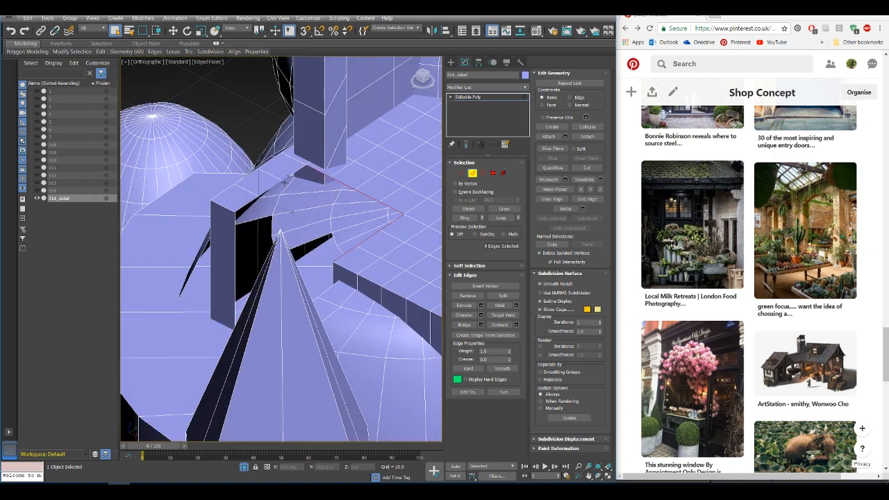
# Select narrow wall polygons on the lower tower walls around the arched doorway.
pyautogui.click(292, 191)
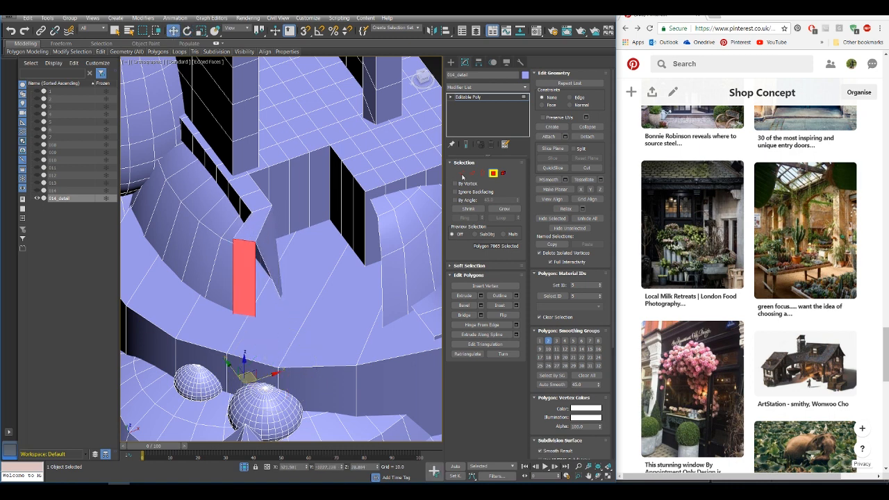
pyautogui.click(472, 173)
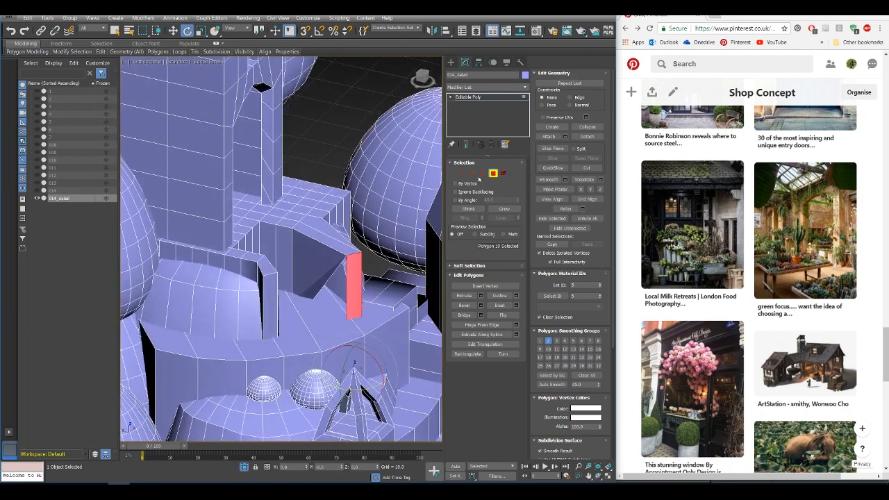
pyautogui.click(481, 172)
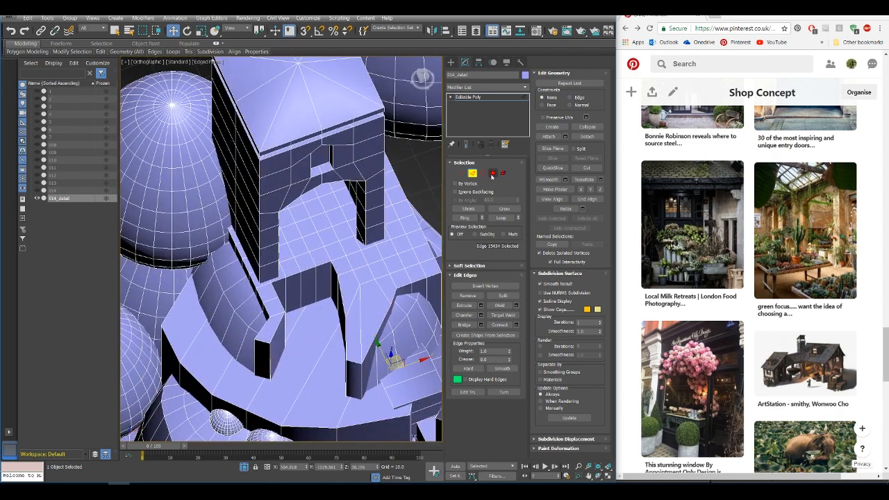
# Clone the doorway base and ledge faces into their own object via the Clone Part of Mesh dialog.
pyautogui.click(491, 172)
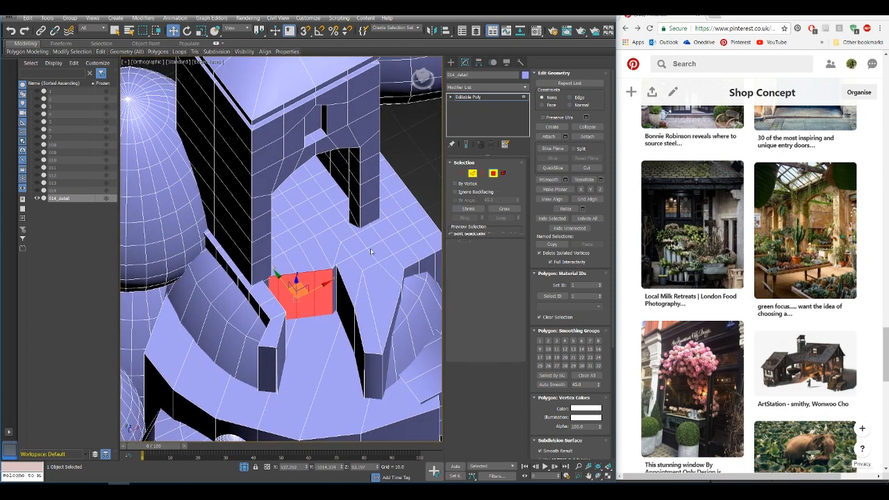
pyautogui.click(494, 172)
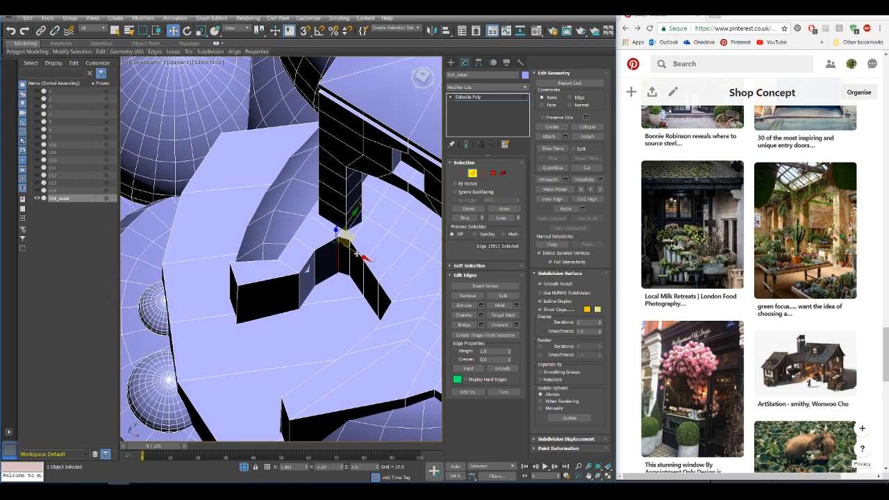
pyautogui.moveTo(345, 239); pyautogui.dragTo(331, 267)
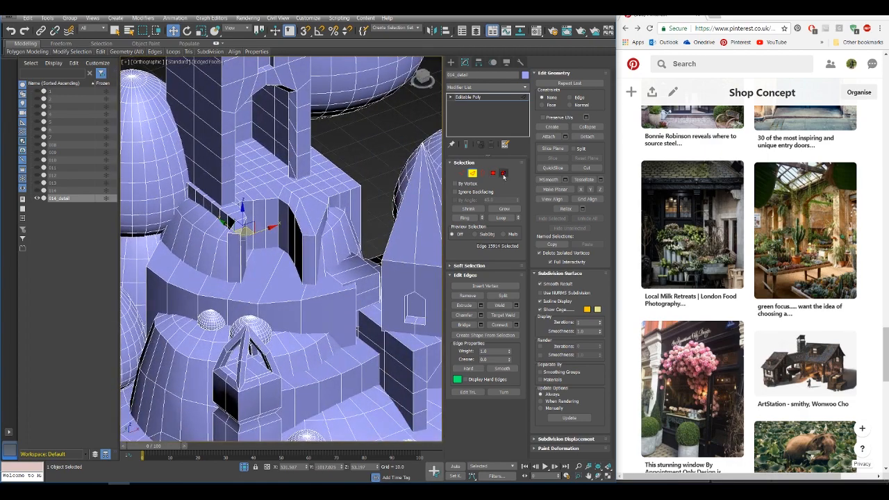
pyautogui.click(503, 172)
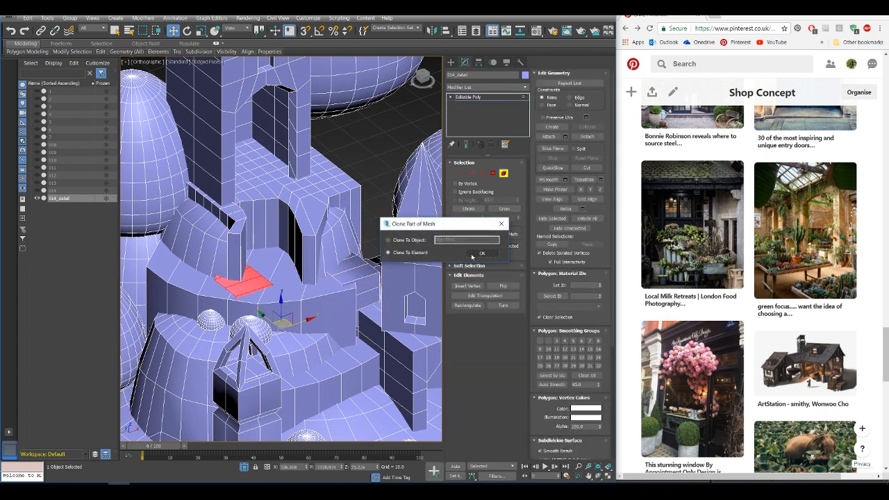
pyautogui.click(482, 253)
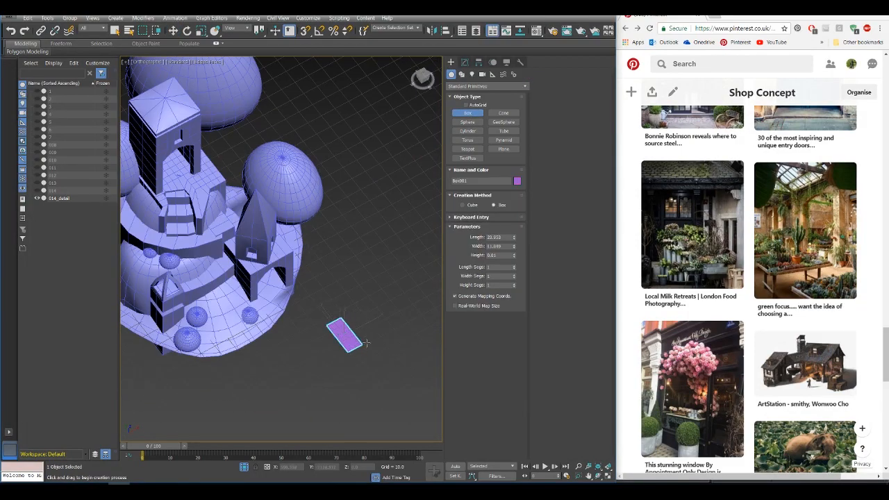
# Give the new flat box its height, make it editable and set it against the tower wall near the doorway.
pyautogui.moveTo(355, 341); pyautogui.dragTo(340, 326)
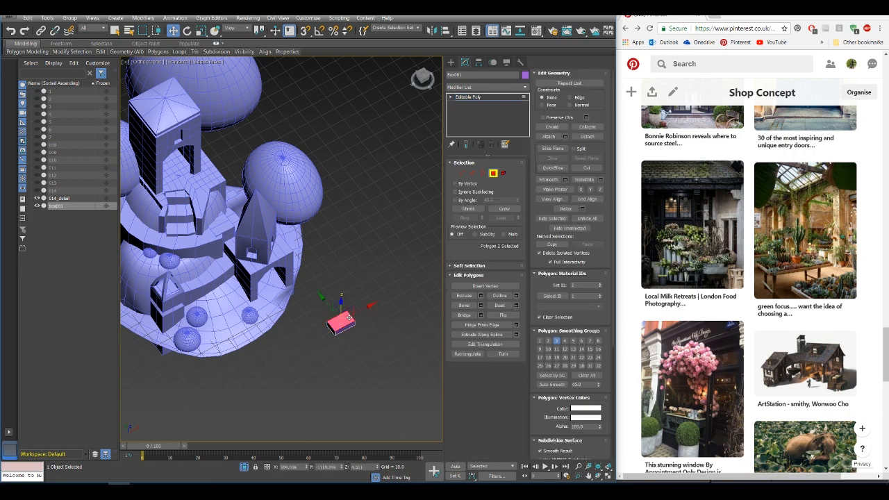
pyautogui.click(494, 172)
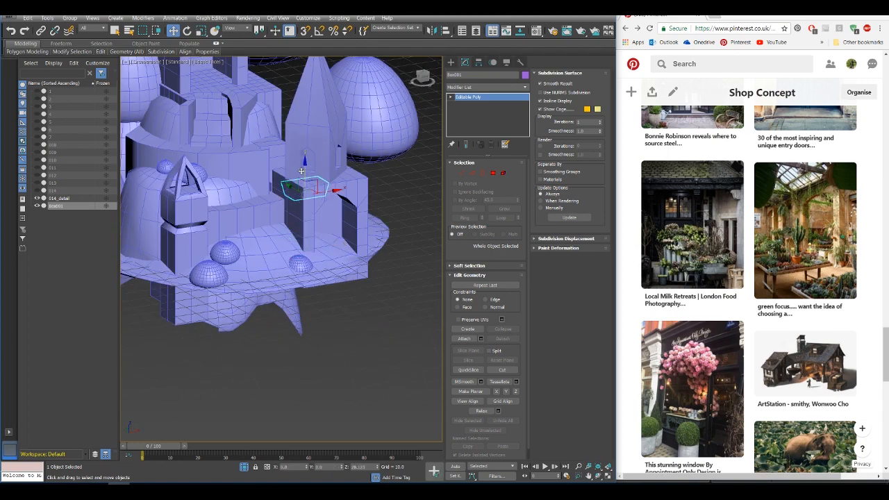
pyautogui.click(189, 31)
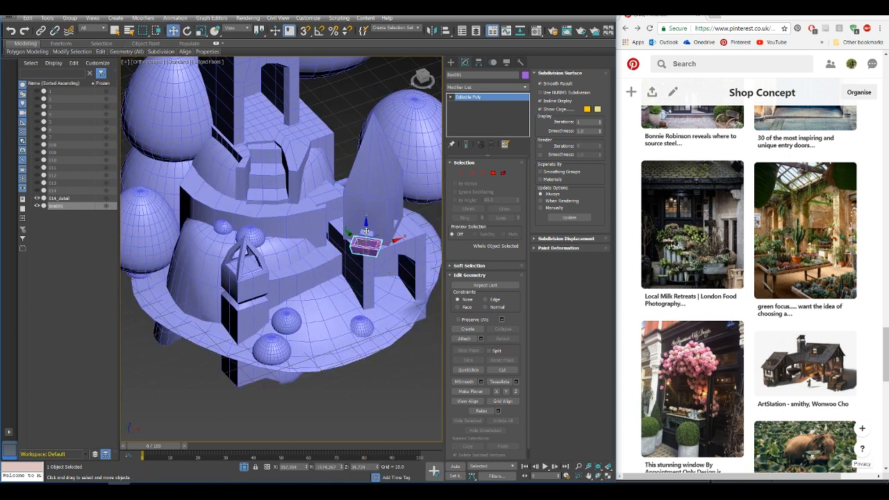
pyautogui.moveTo(367, 230)
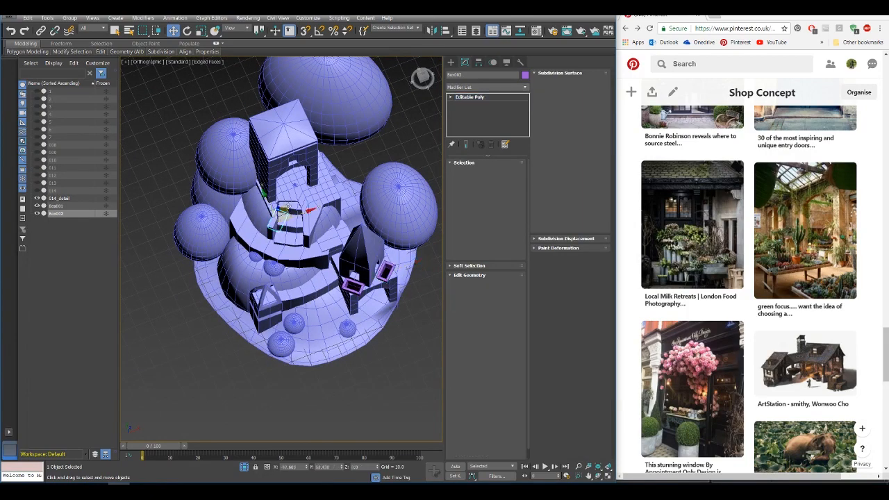
# Move the hollow box beside the stairs along the landing and clone it as a Copy.
pyautogui.click(55, 221)
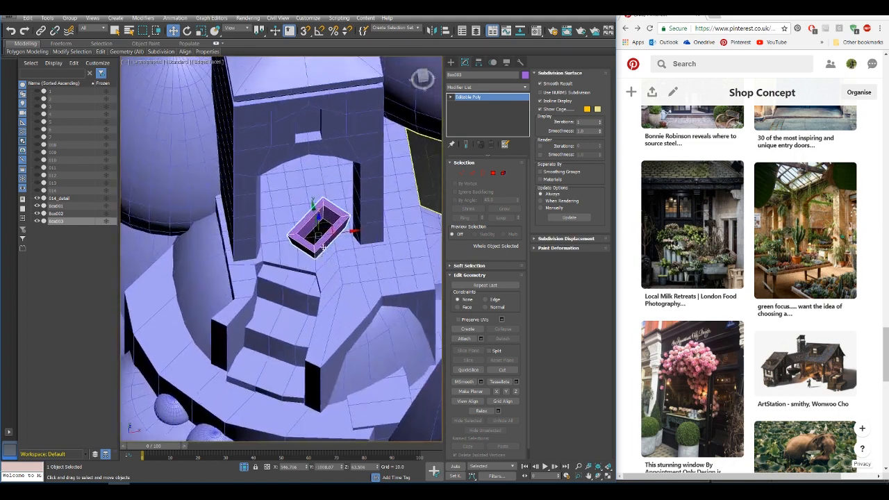
pyautogui.moveTo(323, 234); pyautogui.dragTo(369, 264)
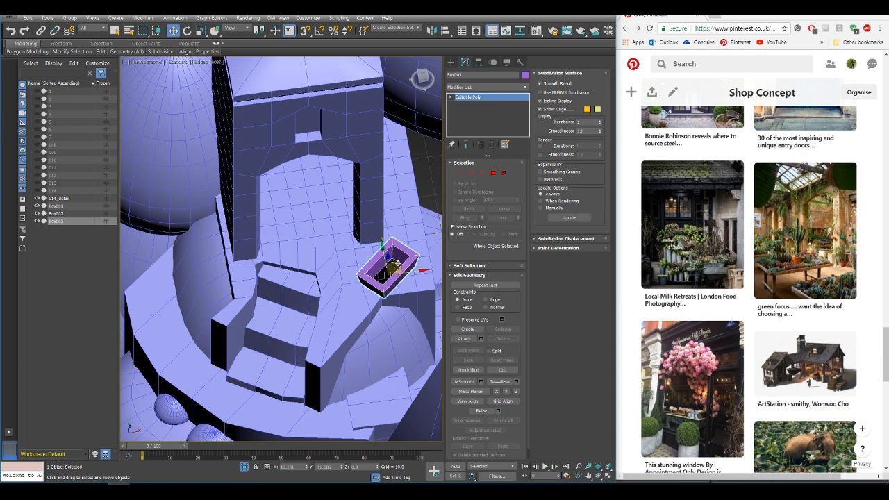
pyautogui.moveTo(389, 267); pyautogui.dragTo(341, 308)
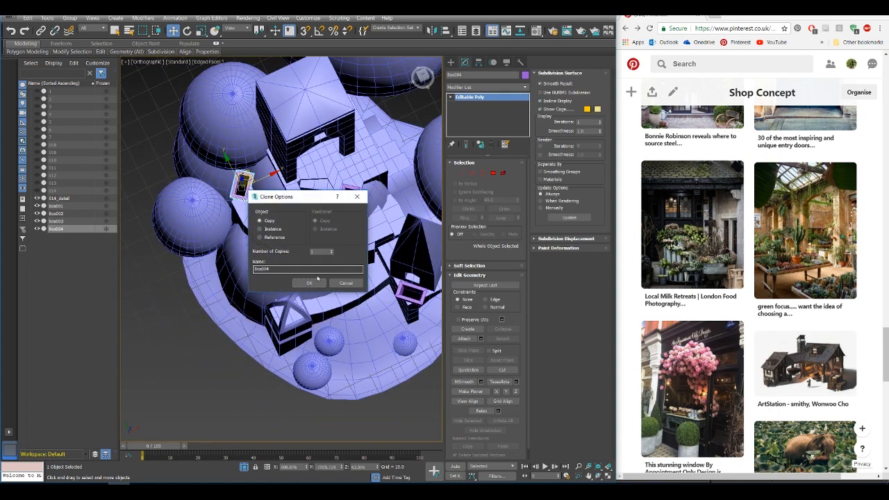
pyautogui.click(309, 284)
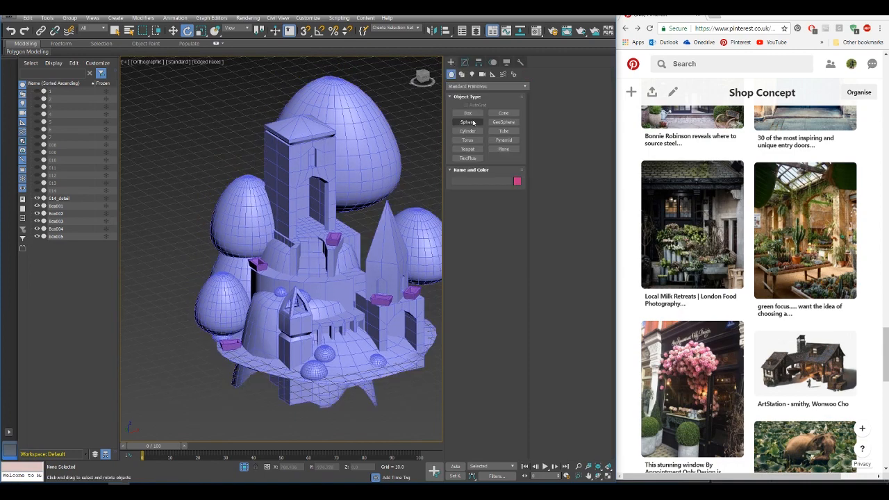
# Create a small cylinder and convert it to an Editable Poly.
pyautogui.click(467, 131)
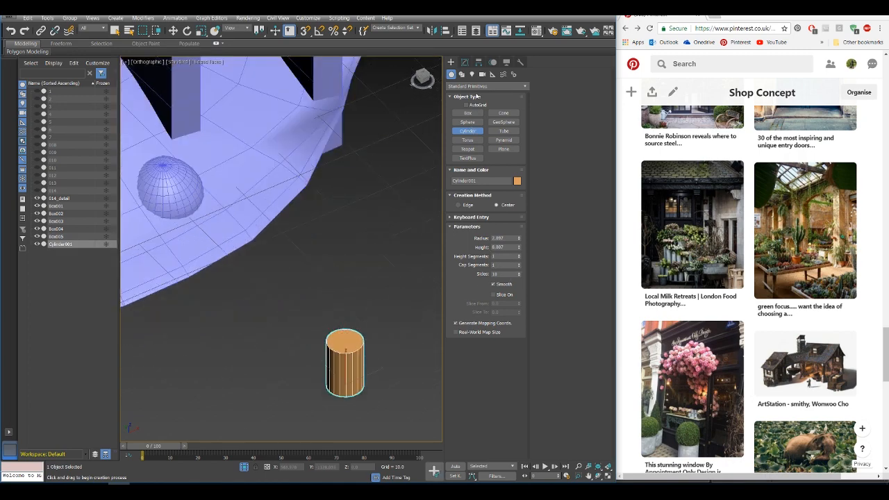
pyautogui.rightClick(464, 95)
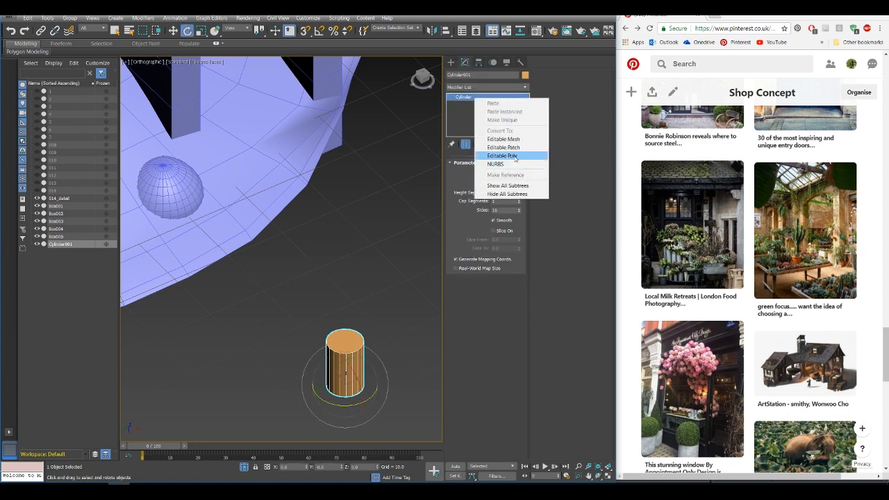
pyautogui.click(503, 155)
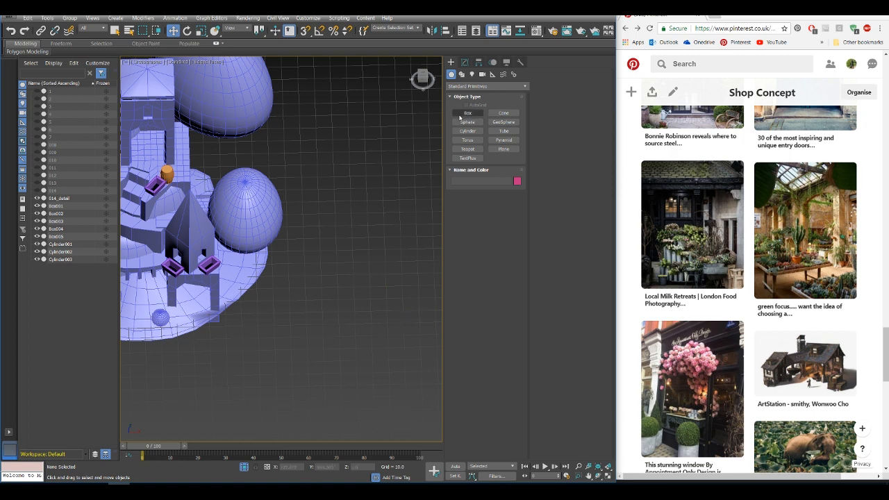
# Move the orange cylinder onto the tower's base platform.
pyautogui.moveTo(292, 292); pyautogui.dragTo(378, 317)
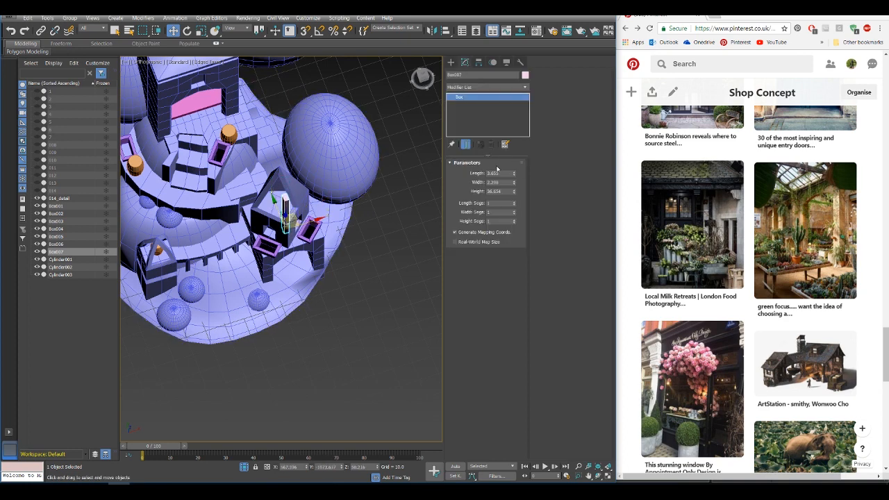
# Convert the new slab box into an Editable Poly via the modifier stack.
pyautogui.rightClick(486, 108)
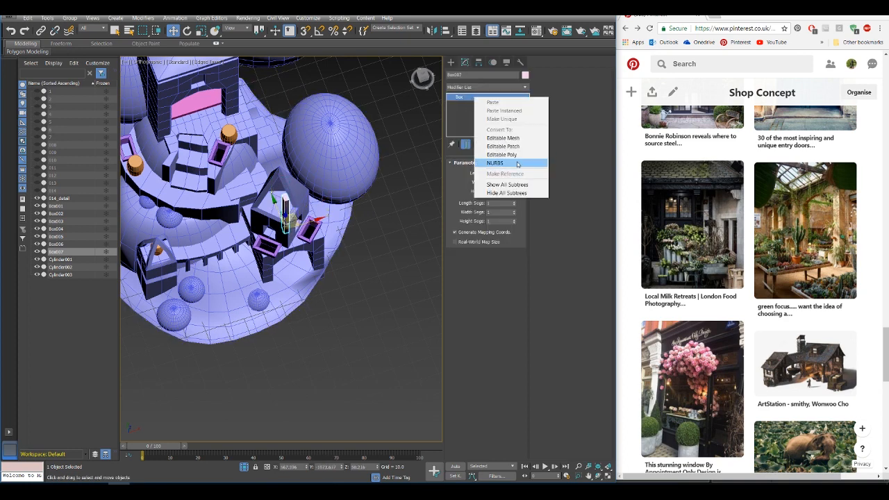
pyautogui.click(503, 155)
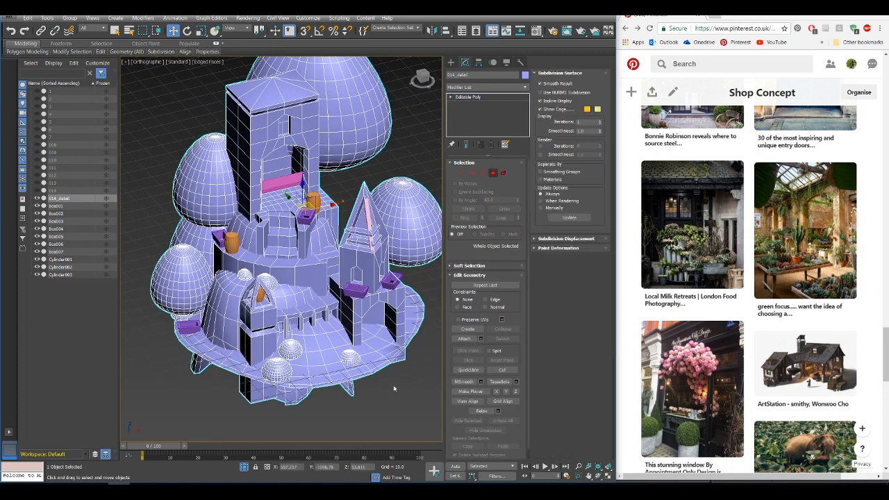
# Attach the tower pieces into one mesh and export it over the existing FBX.
pyautogui.click(469, 339)
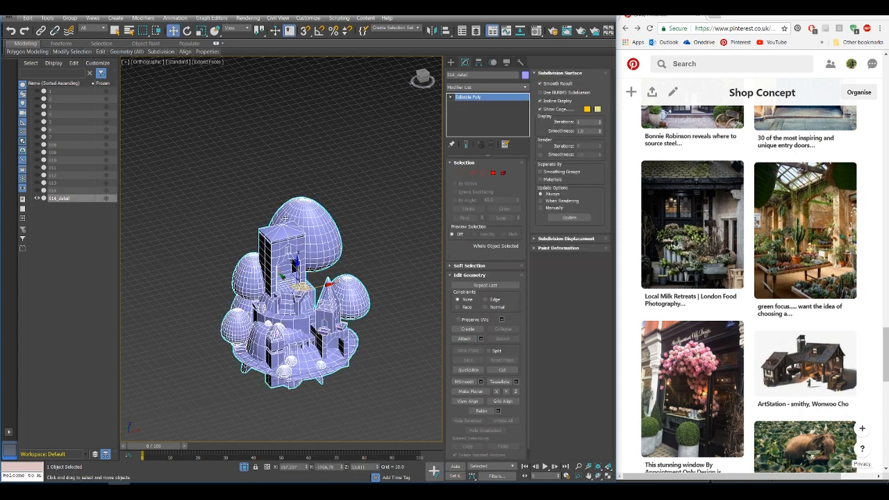
pyautogui.click(11, 31)
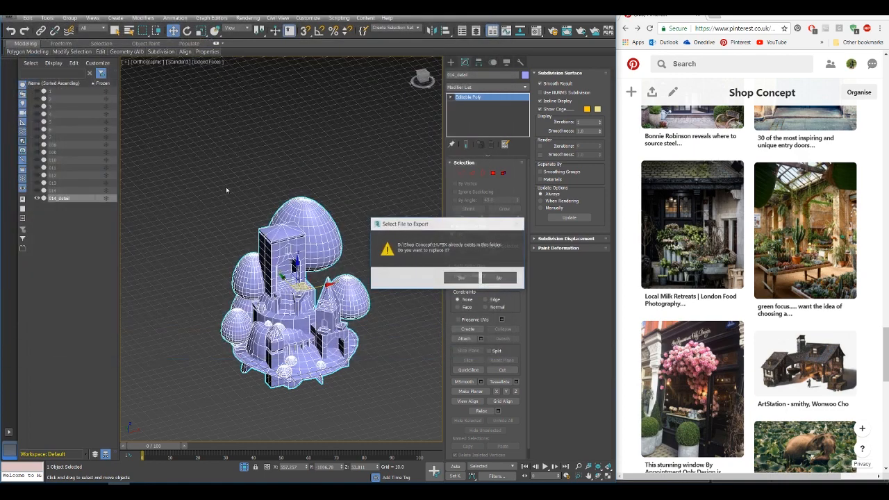
pyautogui.click(461, 278)
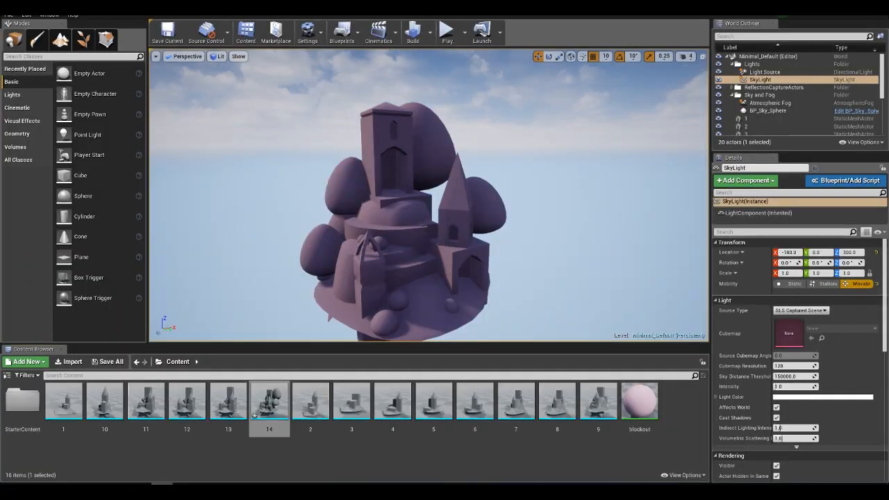
# Export the merged tower geometry as FBX file 14 for Unreal.
pyautogui.rightClick(269, 400)
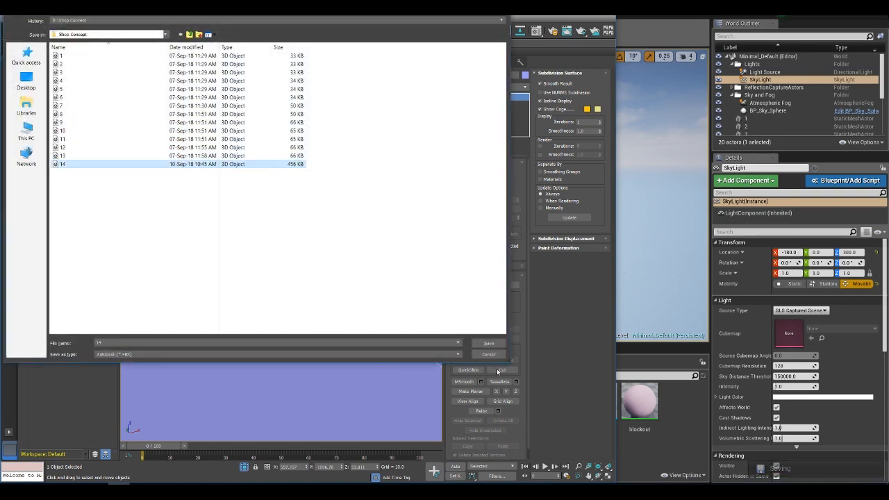
pyautogui.click(489, 343)
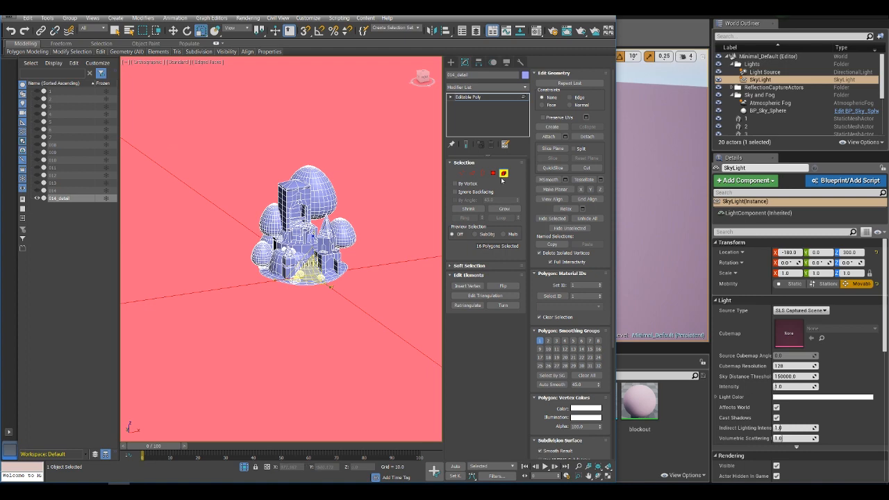
# Re-export the selected tower over the existing FBX and reimport mesh 14 in Unreal.
pyautogui.click(7, 18)
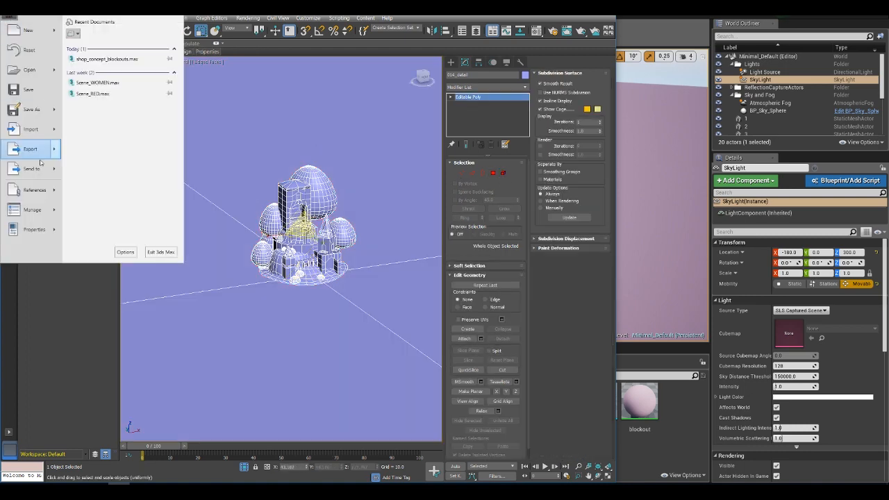
pyautogui.click(30, 149)
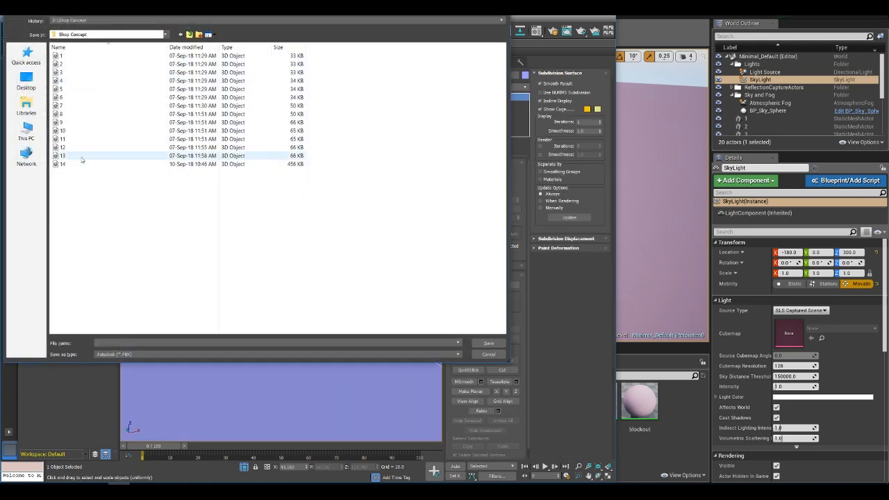
pyautogui.click(490, 344)
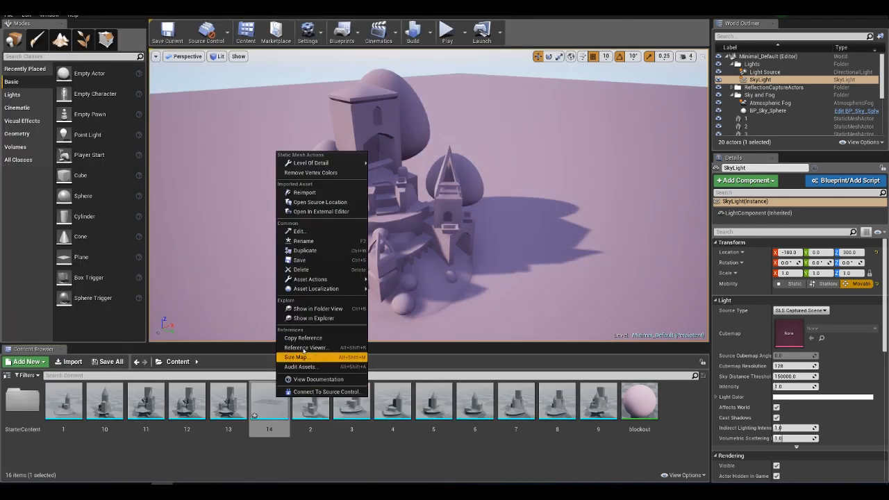
pyautogui.click(304, 192)
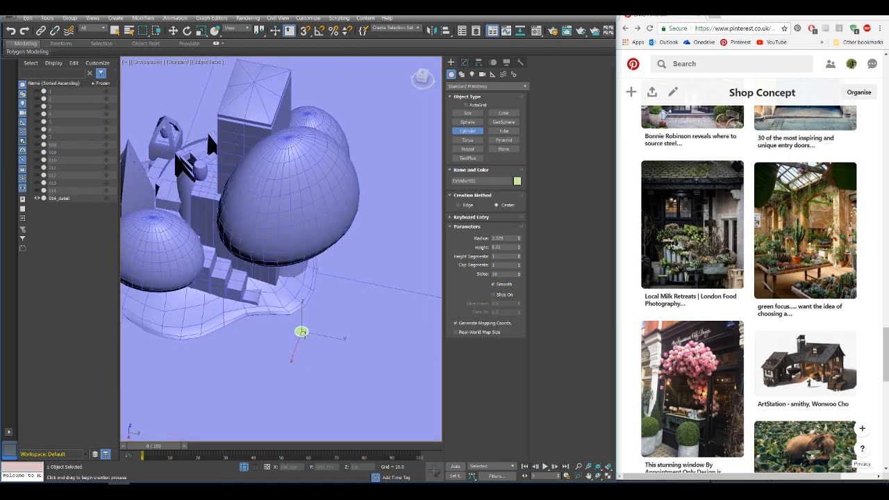
# Draw a thin cylinder beside the stairs and convert it to Editable Poly for the trunk.
pyautogui.moveTo(302, 332); pyautogui.dragTo(301, 236)
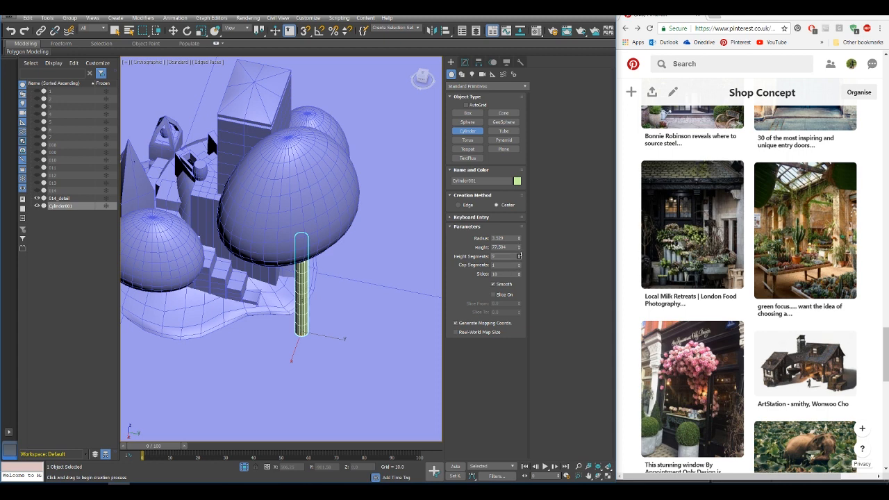
pyautogui.click(517, 257)
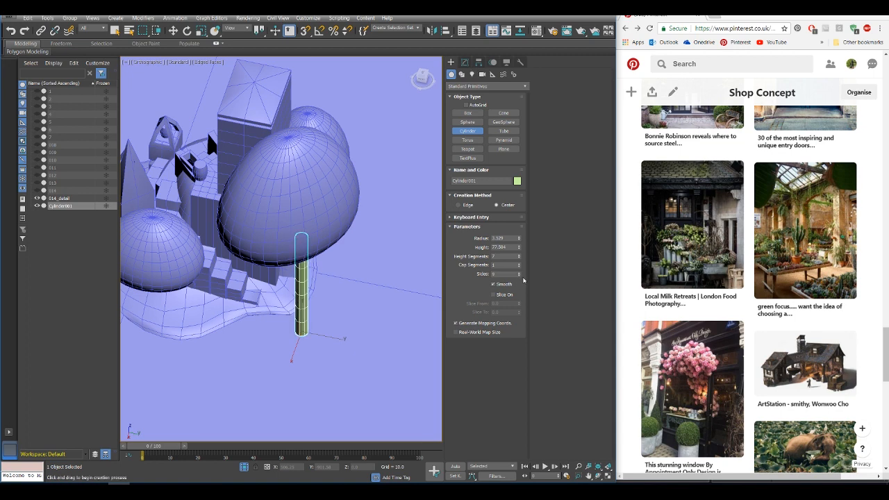
pyautogui.rightClick(463, 97)
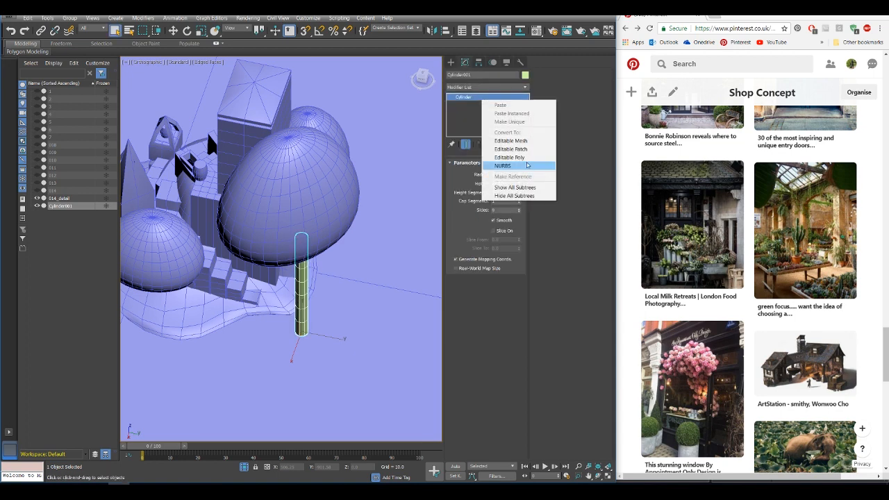
pyautogui.click(509, 157)
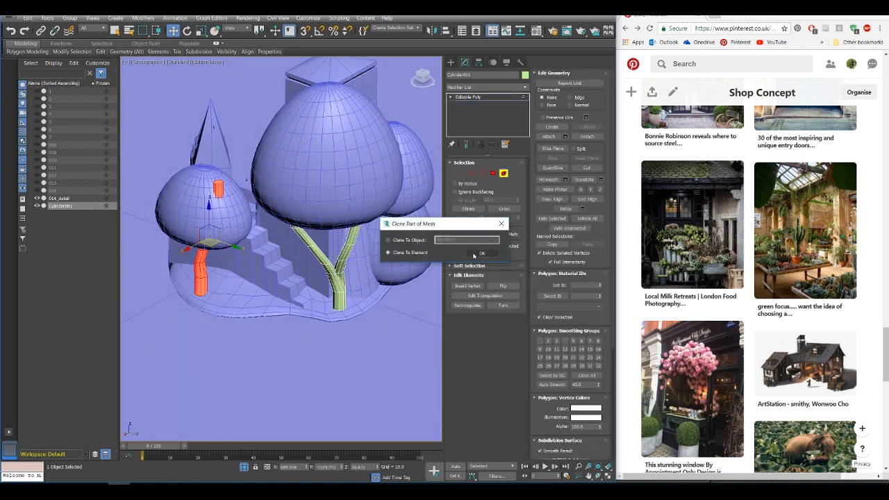
# Clone the selected tower faces out as a separate object.
pyautogui.click(480, 253)
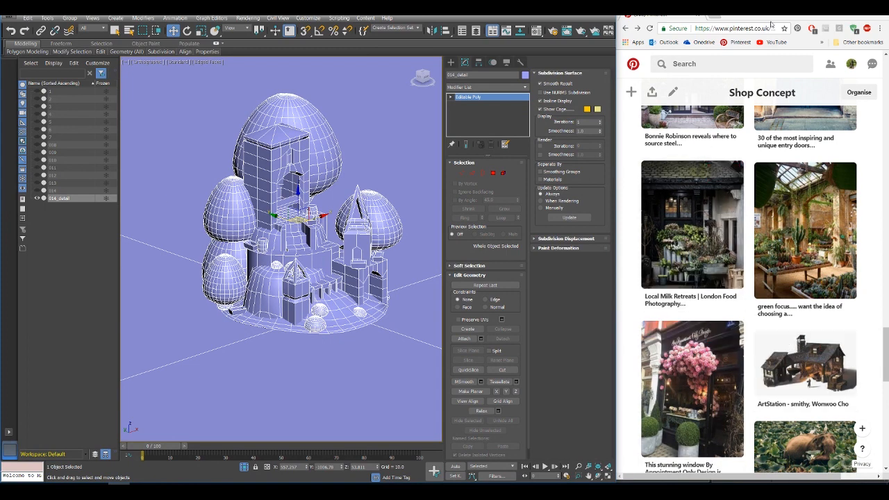
# Clone two more selected mesh parts out as separate objects, including the red base piece.
pyautogui.scroll(-3)
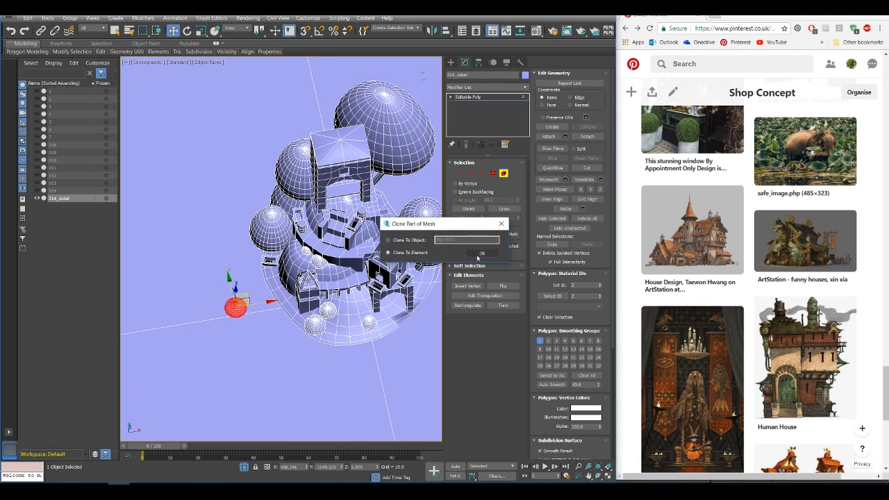
pyautogui.click(480, 253)
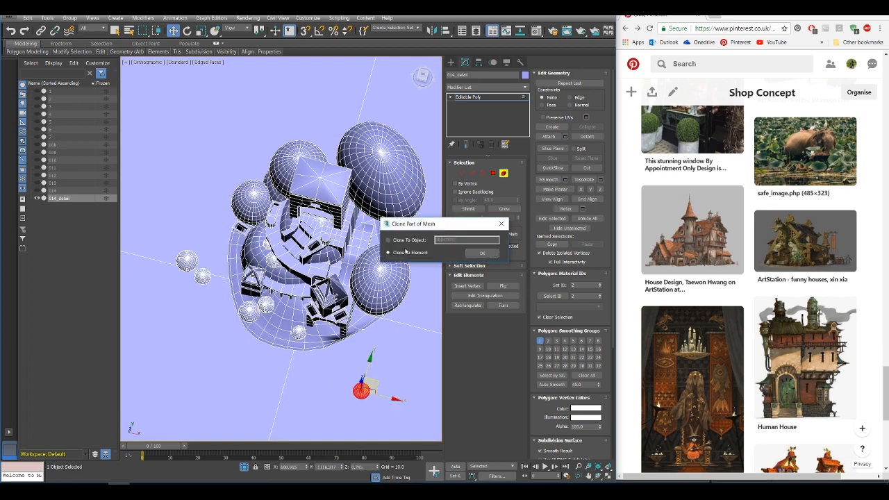
pyautogui.click(482, 253)
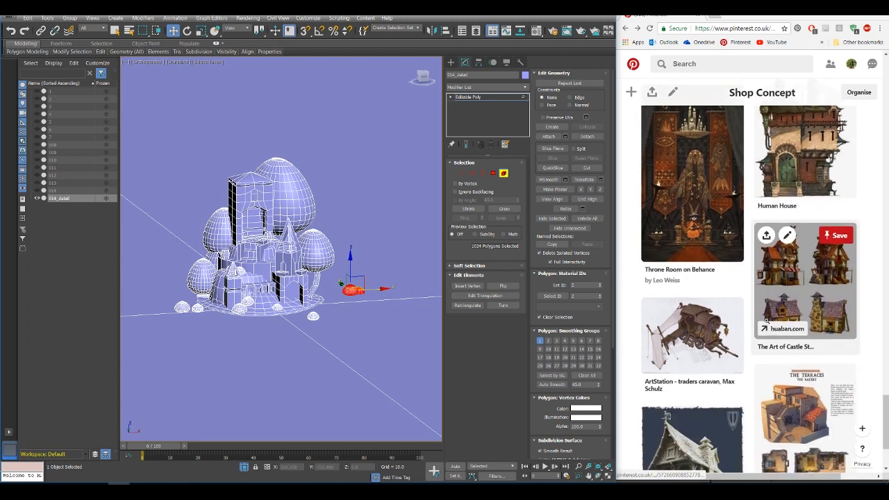
# Create a thin post, place it on the walkway and copy it beside the doorway.
pyautogui.scroll(-3)
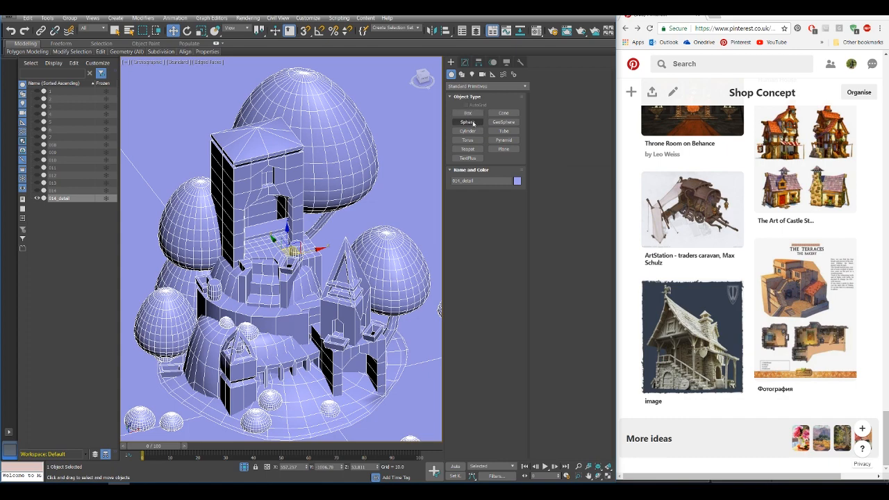
pyautogui.click(467, 113)
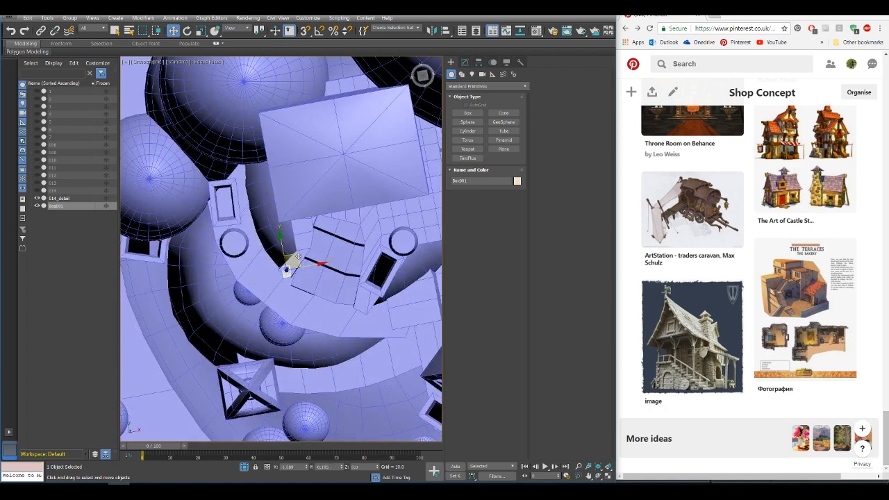
pyautogui.moveTo(292, 264); pyautogui.dragTo(364, 303)
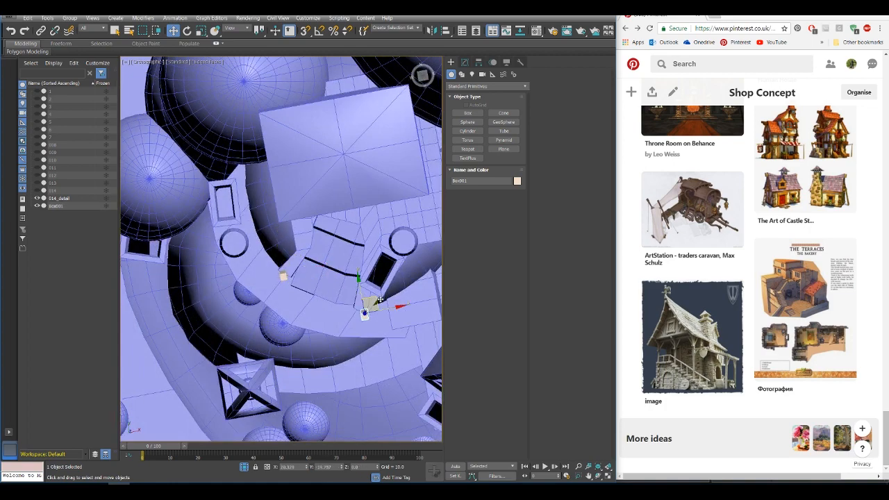
pyautogui.moveTo(364, 292); pyautogui.dragTo(368, 306)
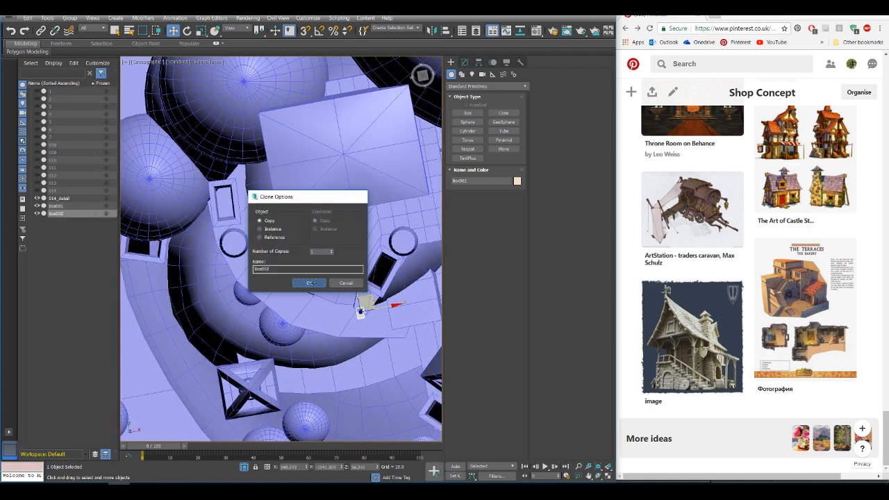
pyautogui.click(312, 283)
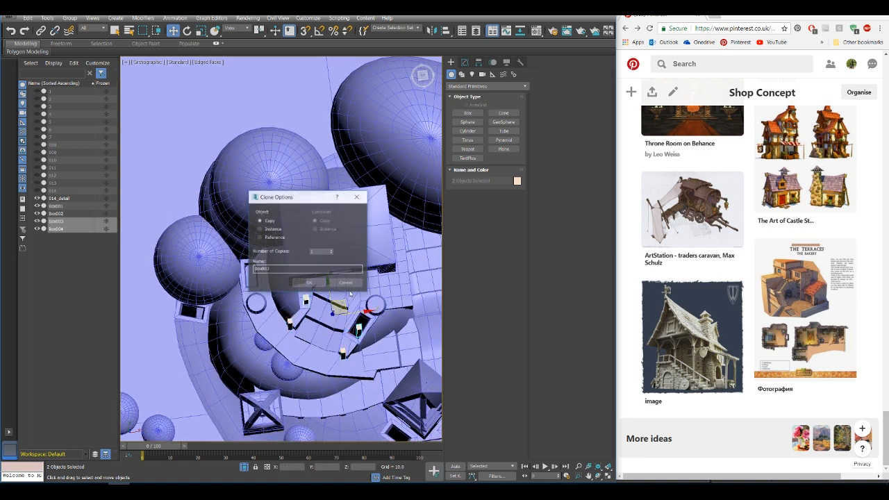
pyautogui.click(309, 283)
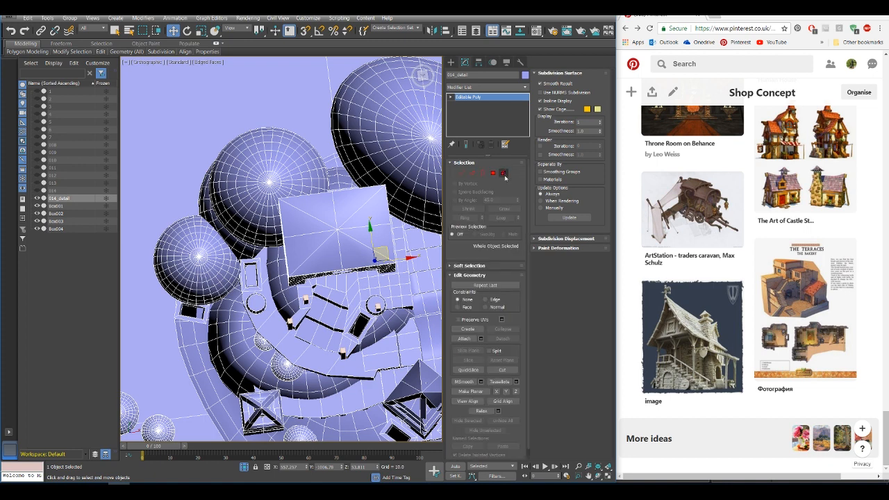
pyautogui.click(503, 172)
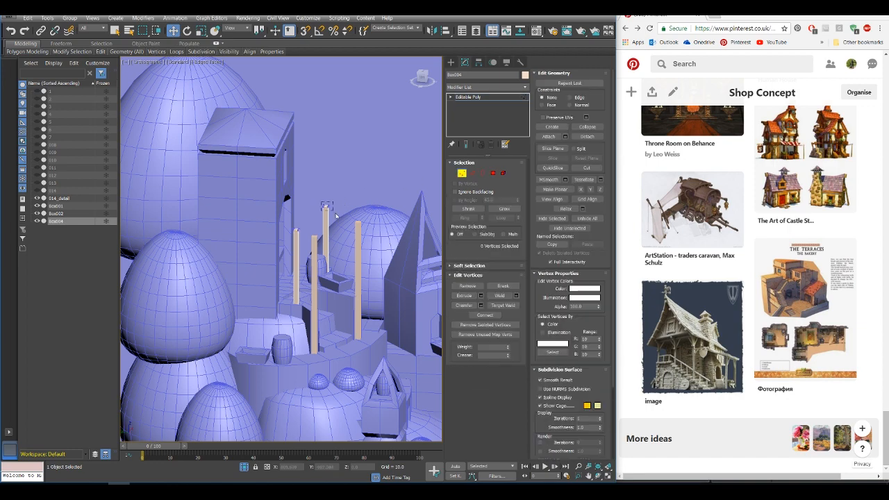
# Create a Plane across the post tops and convert it to Editable Poly.
pyautogui.click(325, 193)
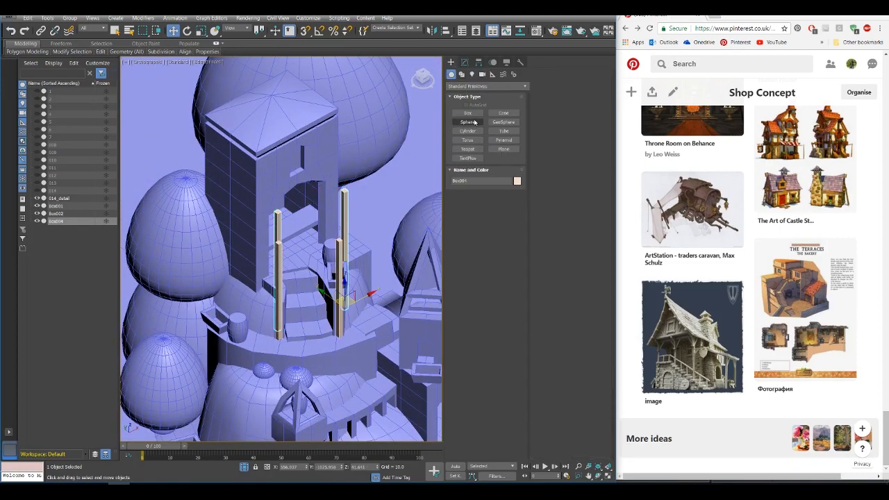
pyautogui.click(503, 149)
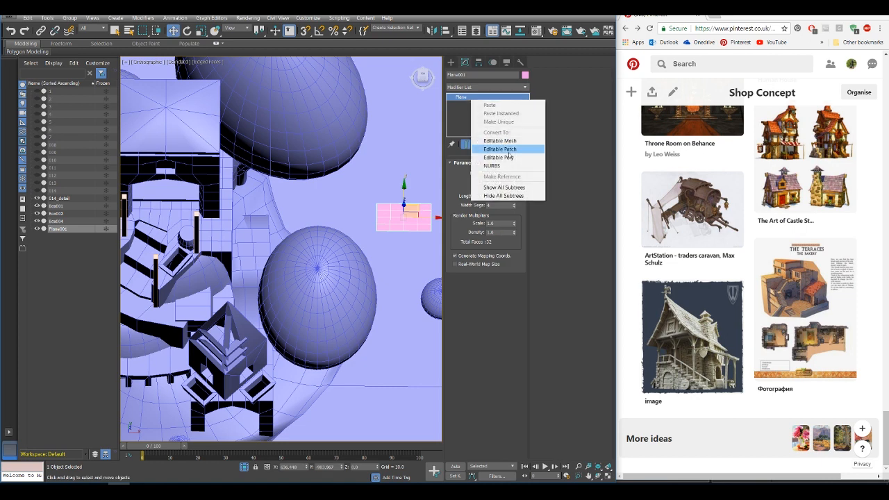
pyautogui.click(497, 157)
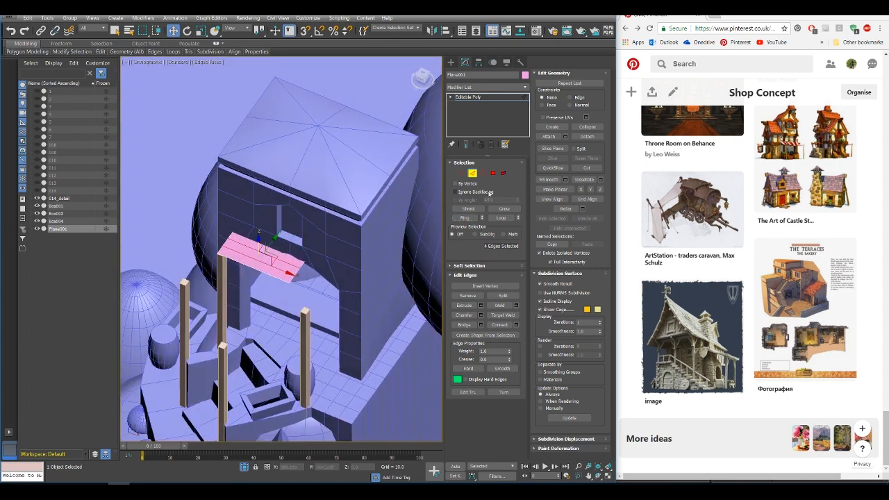
# Move the plane's vertices into a sloped canopy draped over the posts.
pyautogui.click(503, 173)
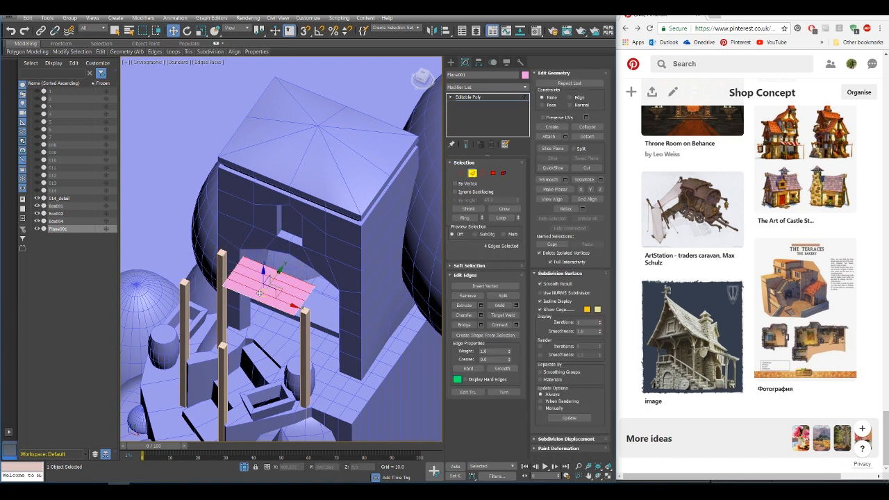
pyautogui.click(464, 217)
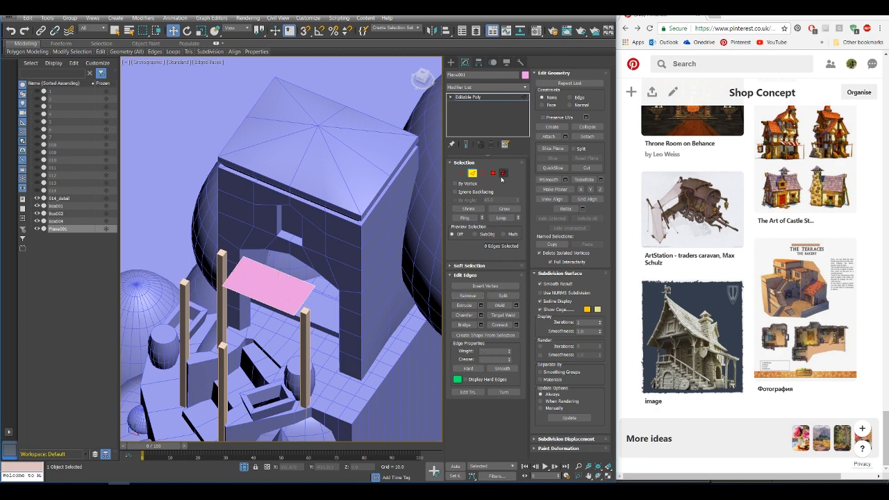
pyautogui.click(461, 172)
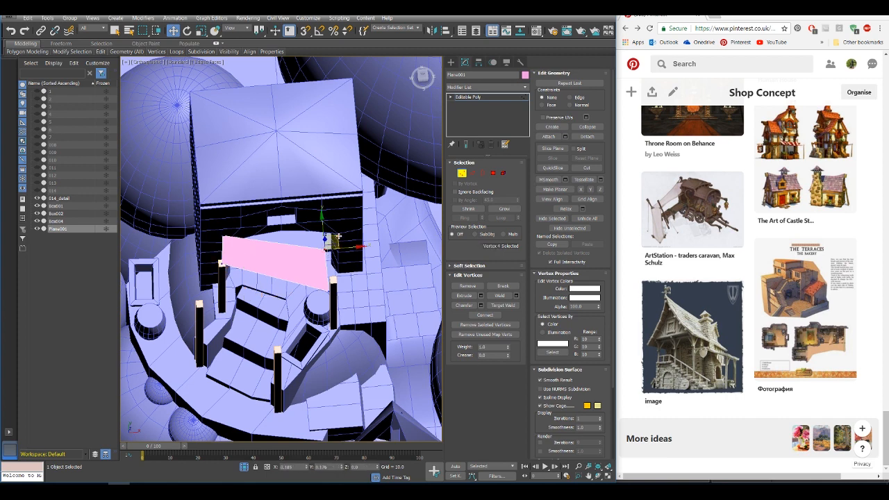
pyautogui.moveTo(336, 239); pyautogui.dragTo(327, 229)
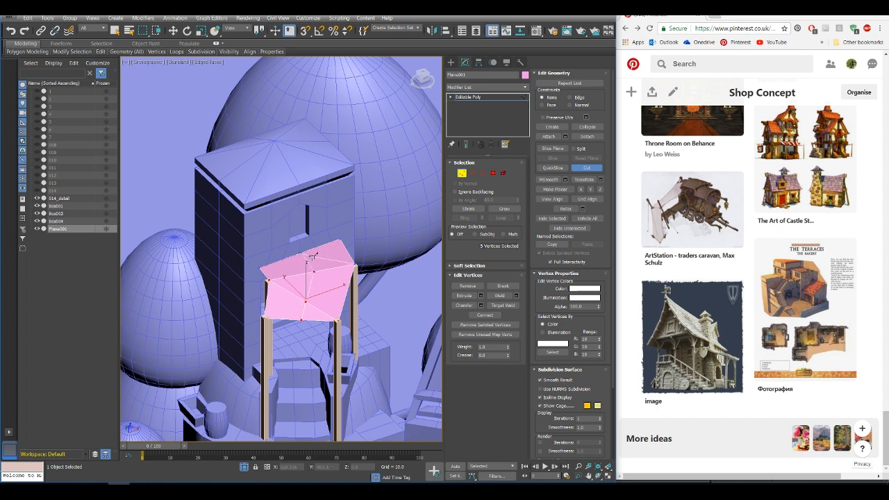
pyautogui.click(480, 172)
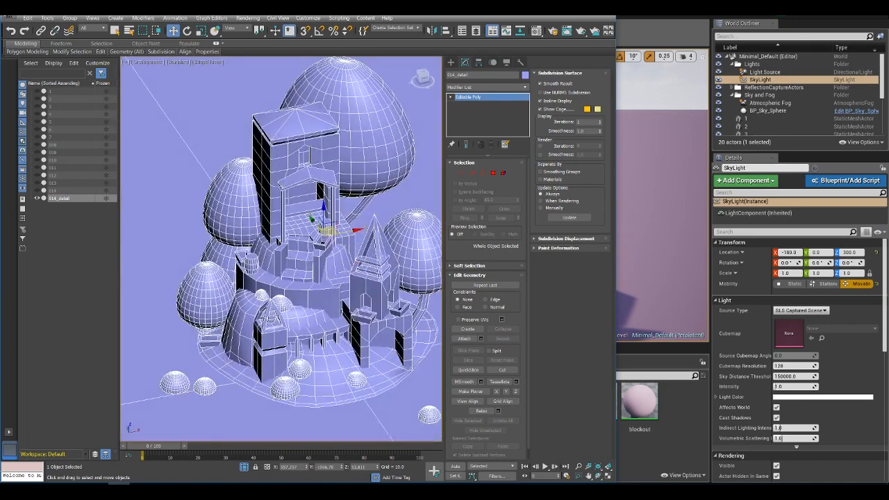
# Export the selected objects, overwriting the existing FBX file.
pyautogui.click(31, 149)
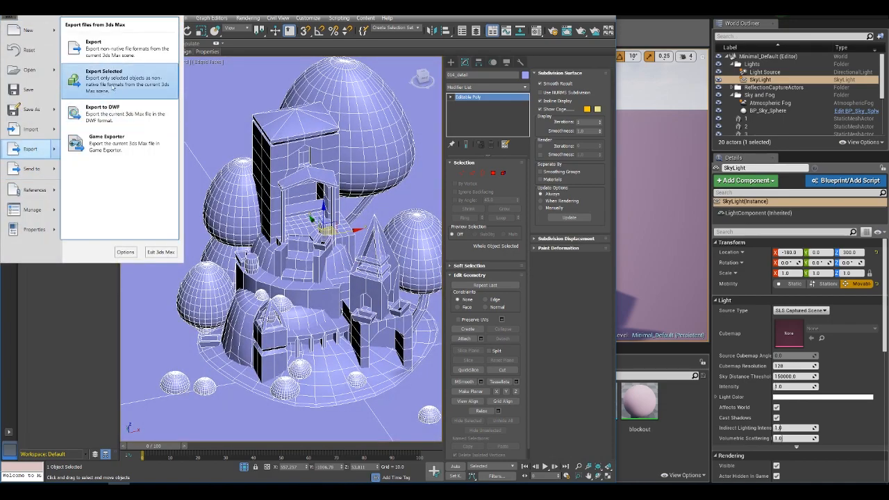
pyautogui.click(103, 81)
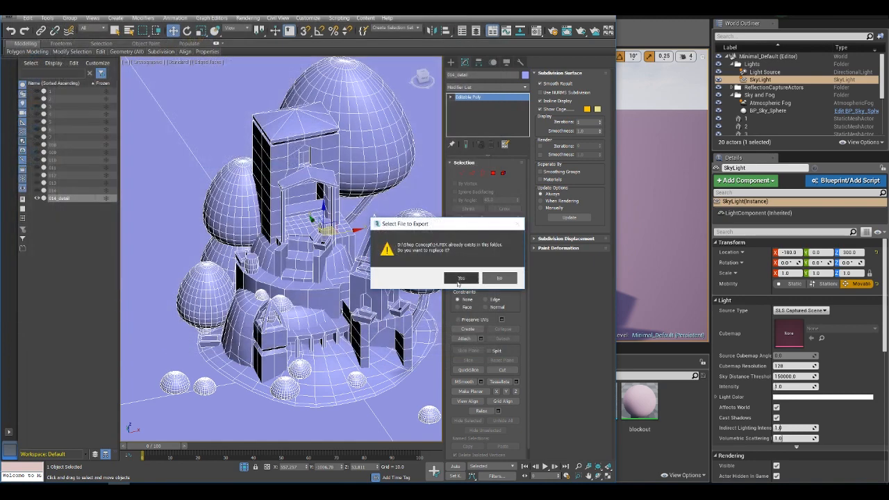
pyautogui.click(461, 277)
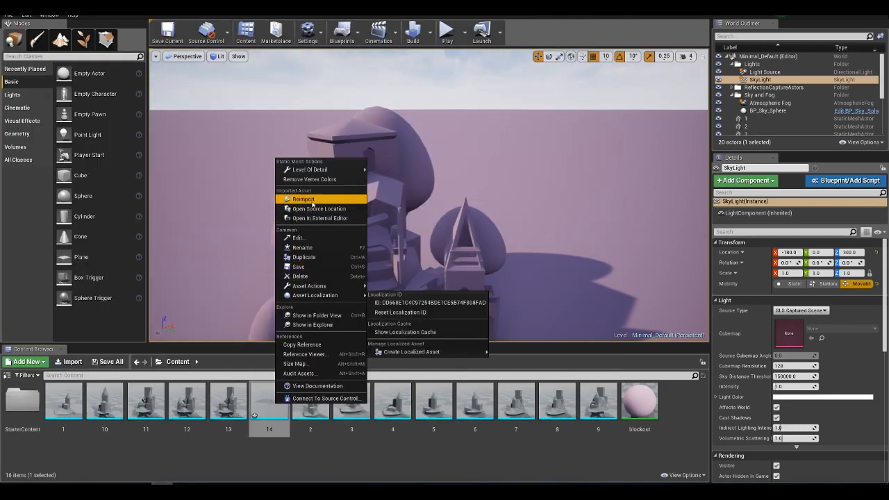
# Reimport the tower asset in the Unreal Content Browser to pick up the latest export.
pyautogui.click(303, 200)
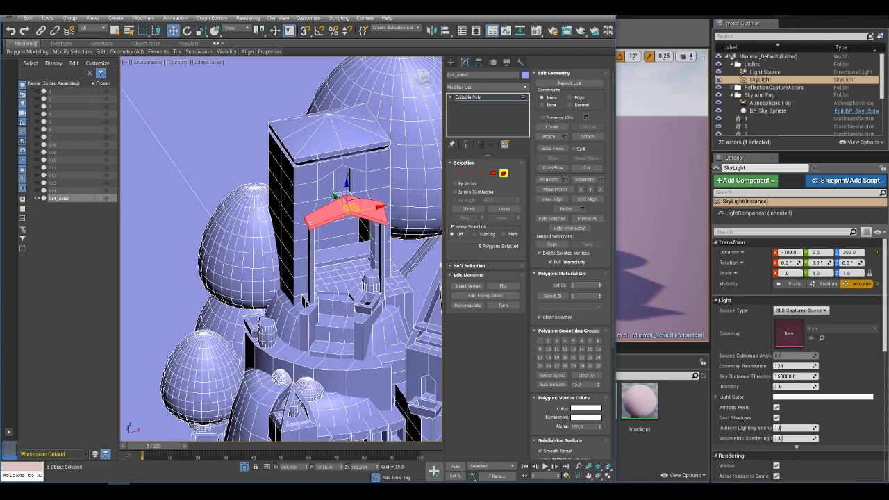
# Select the canopy polygons and export selected to the existing FBX file, reaching the FBX options.
pyautogui.moveTo(350, 211); pyautogui.dragTo(350, 178)
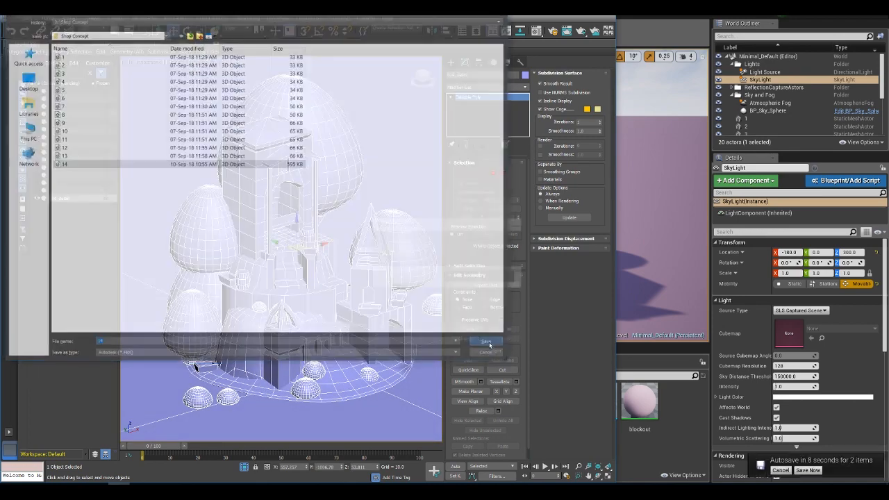
pyautogui.click(486, 342)
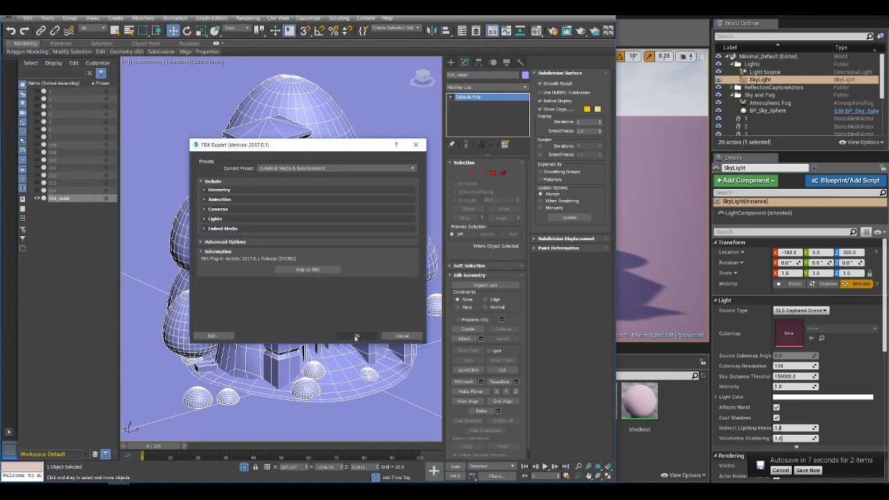